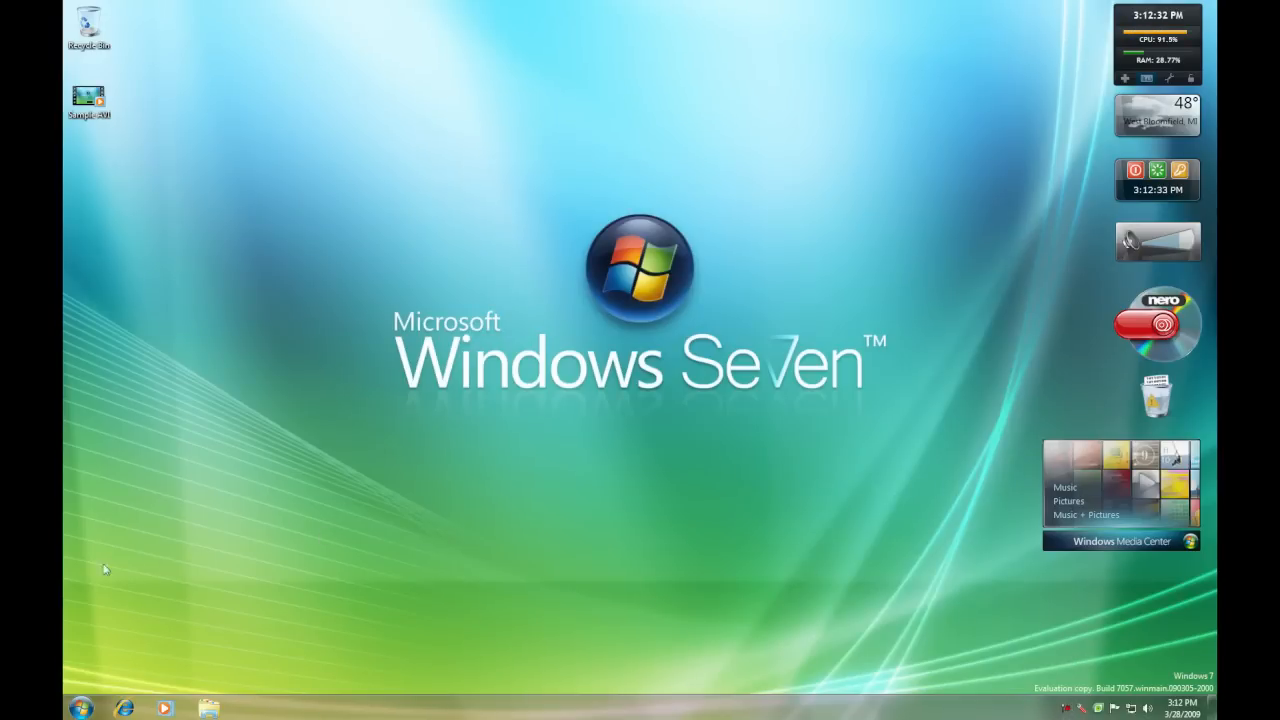
{"action": "mouse_move", "coordinate": [179, 500]}
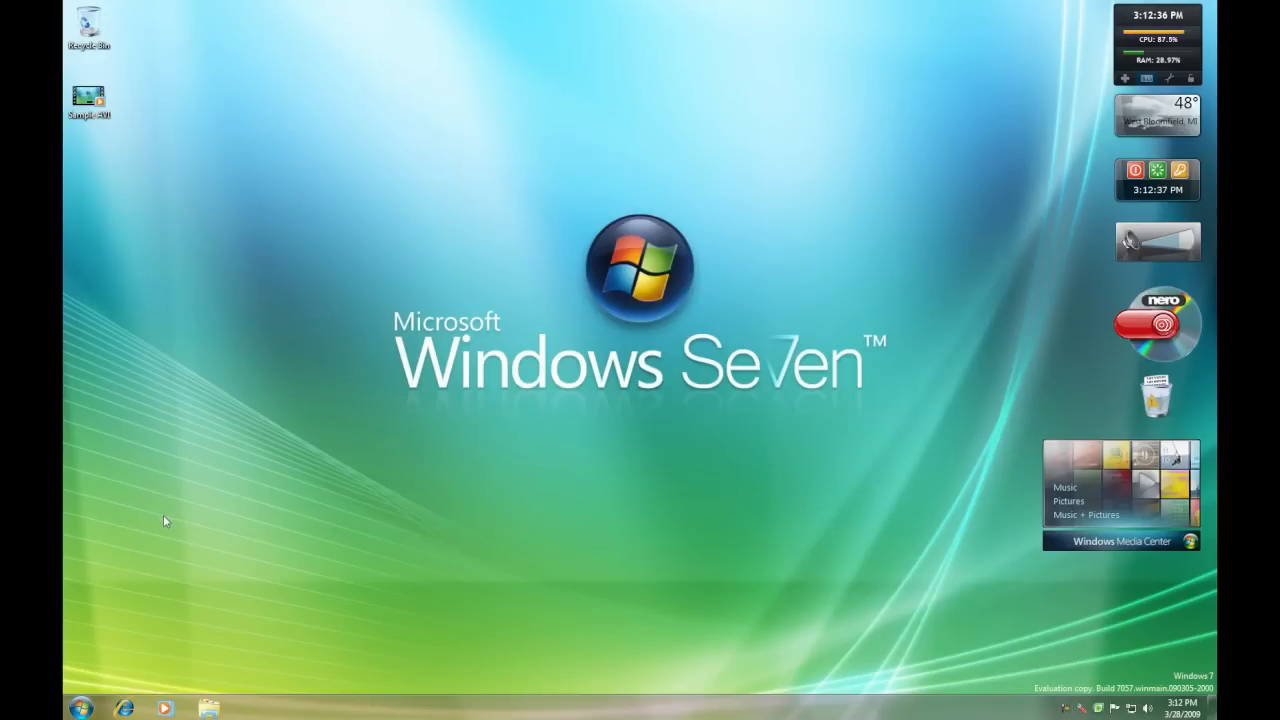
{"action": "mouse_move", "coordinate": [88, 631]}
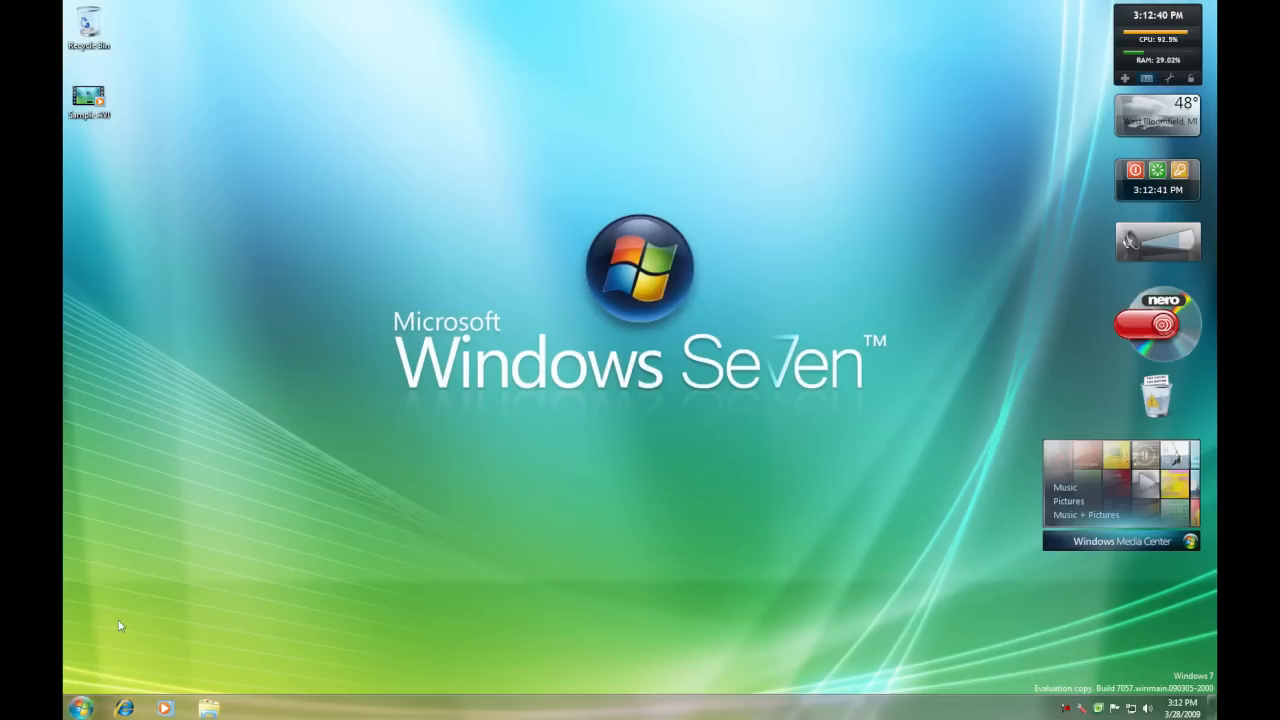
{"action": "mouse_move", "coordinate": [468, 393]}
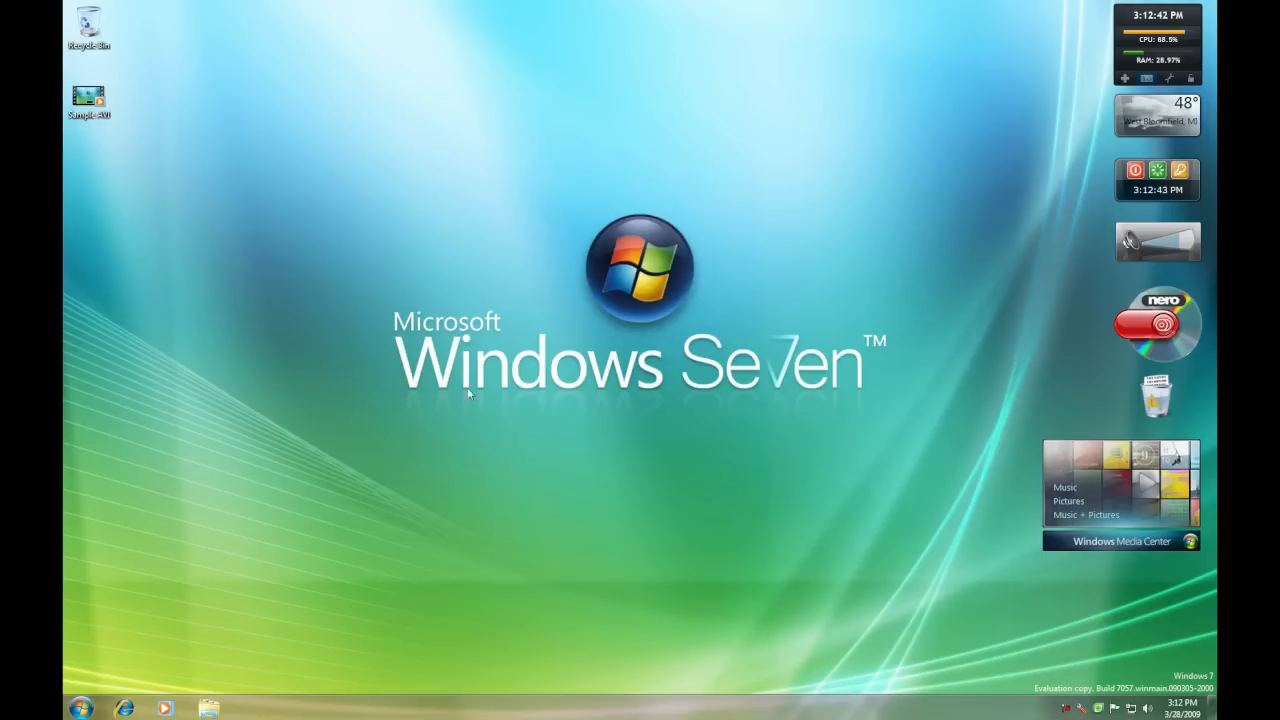
{"action": "mouse_move", "coordinate": [90, 598]}
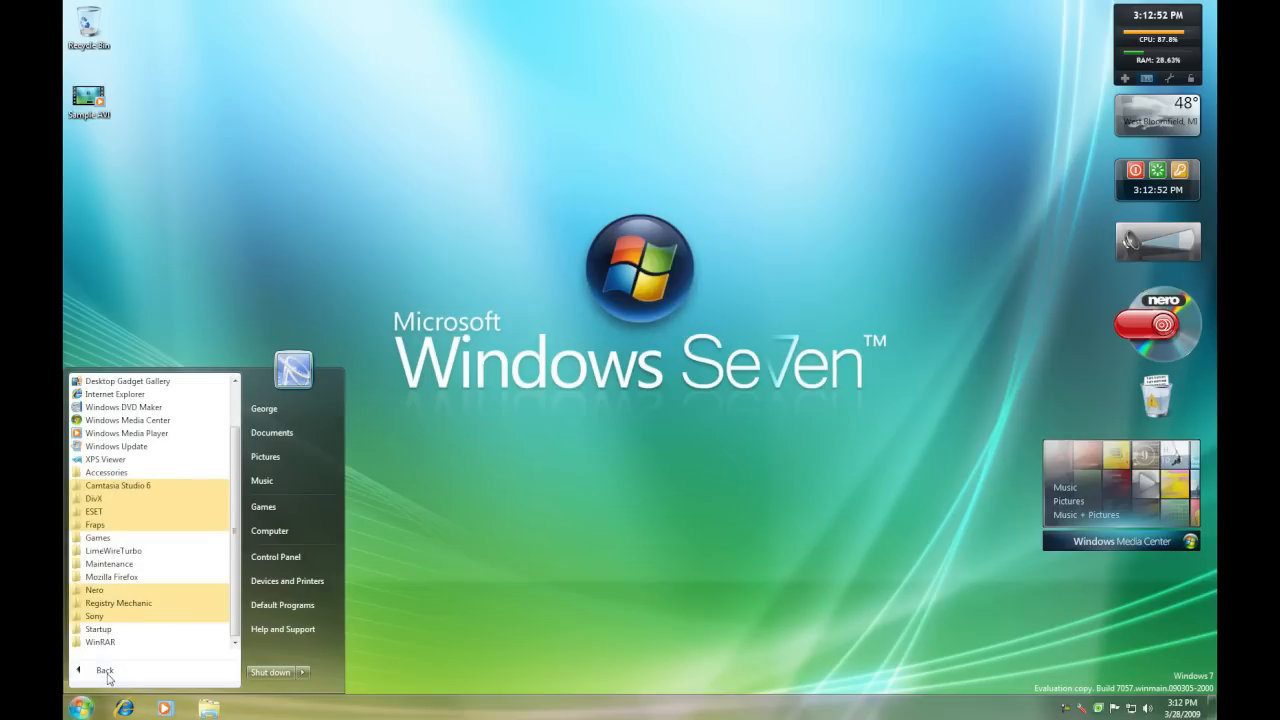
Launch Nero 9 from the Nero folder under All Programs in the Start menu.
{"action": "left_click", "coordinate": [95, 589]}
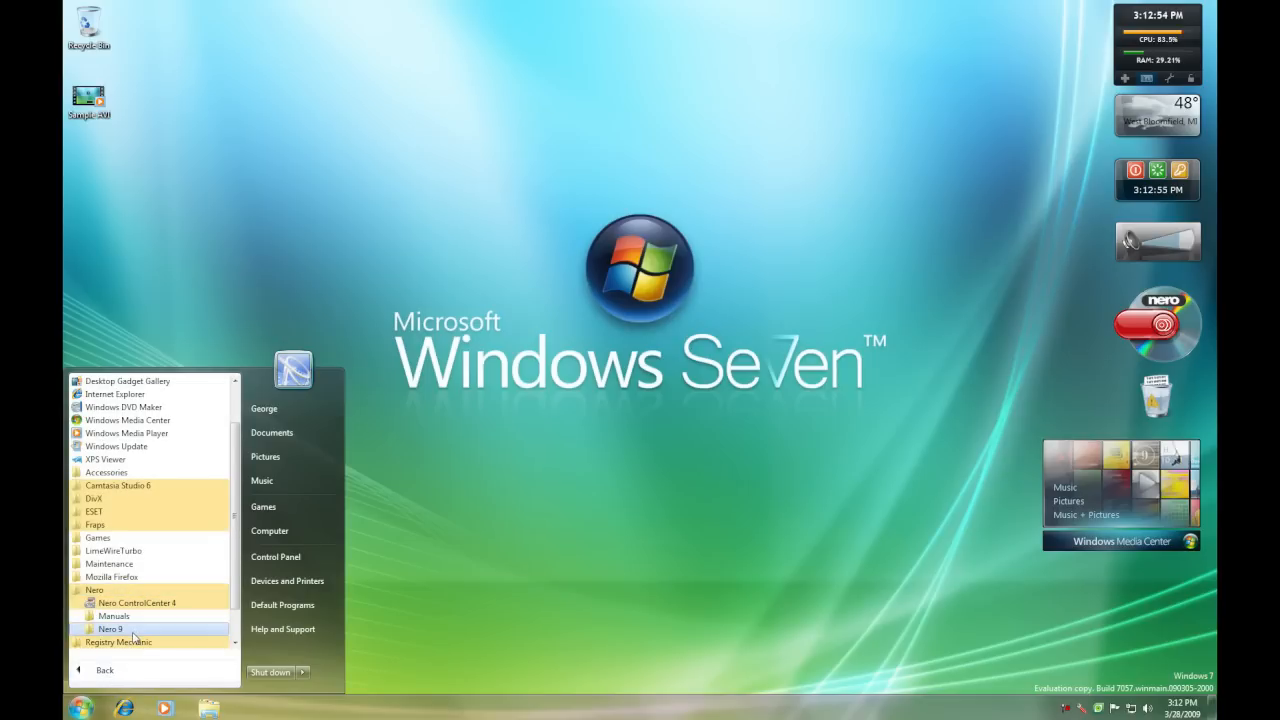
{"action": "left_click", "coordinate": [110, 628]}
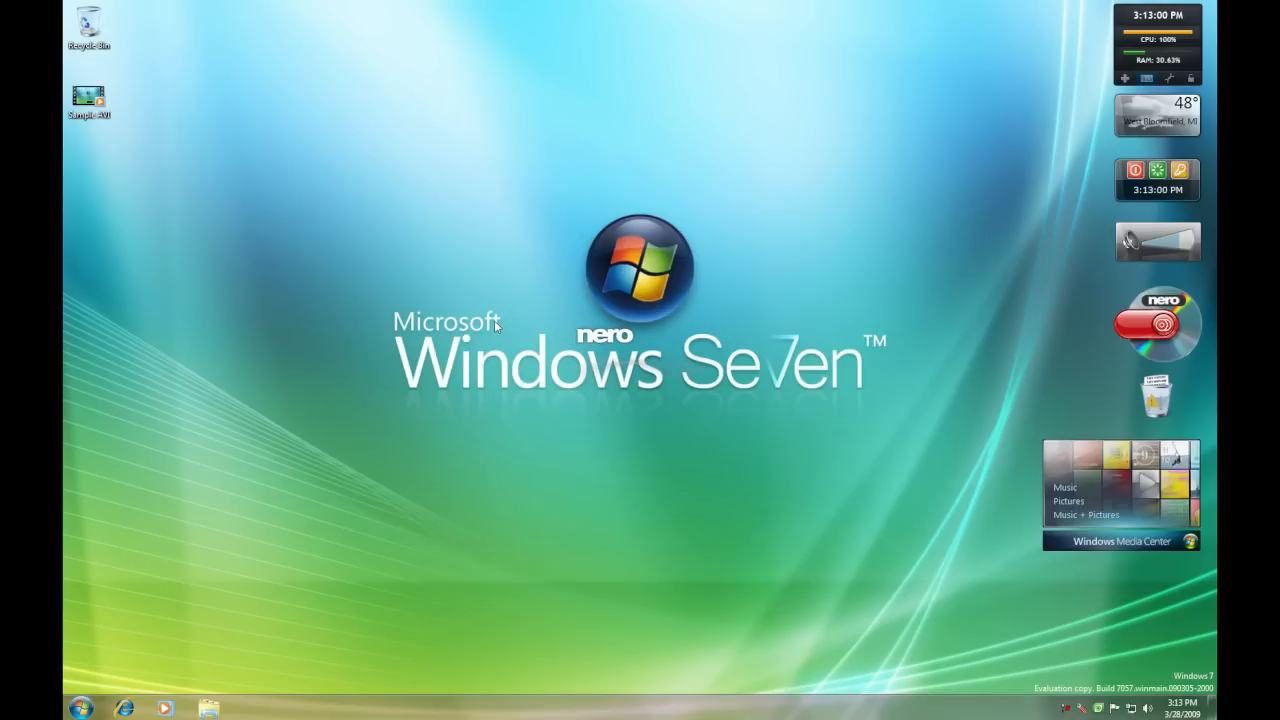
{"action": "mouse_move", "coordinate": [508, 448]}
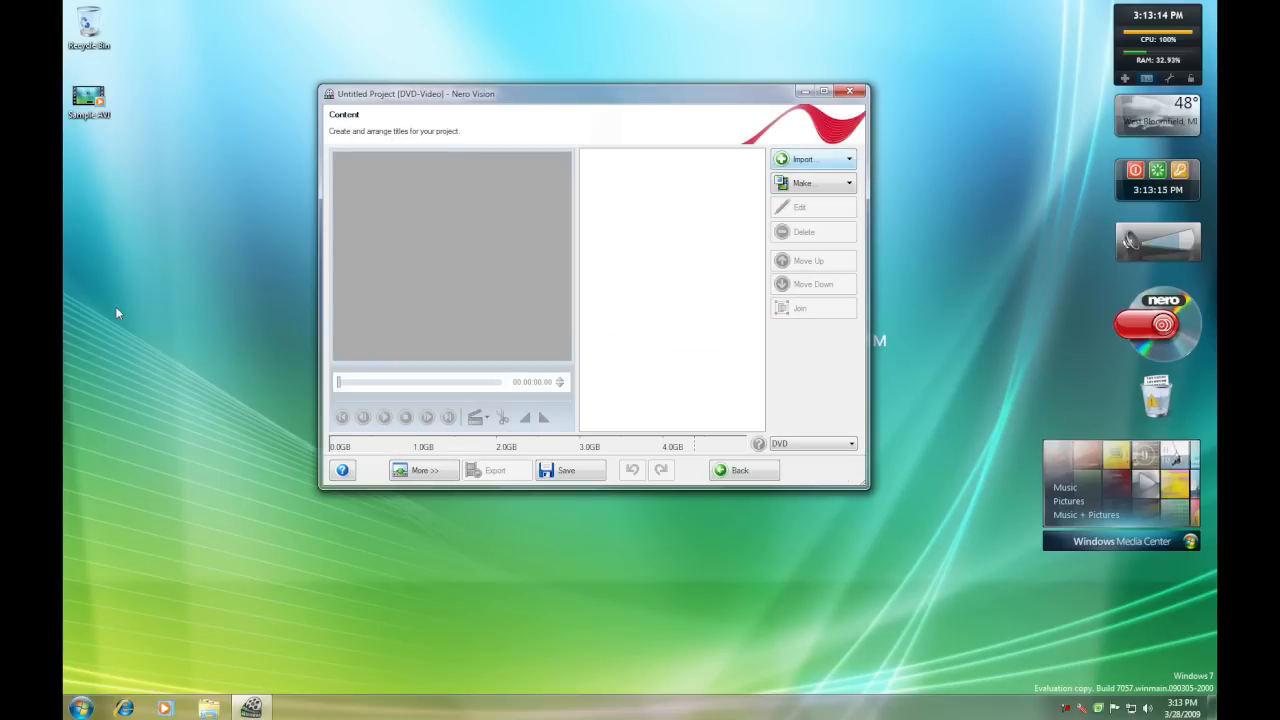
{"action": "mouse_move", "coordinate": [671, 251]}
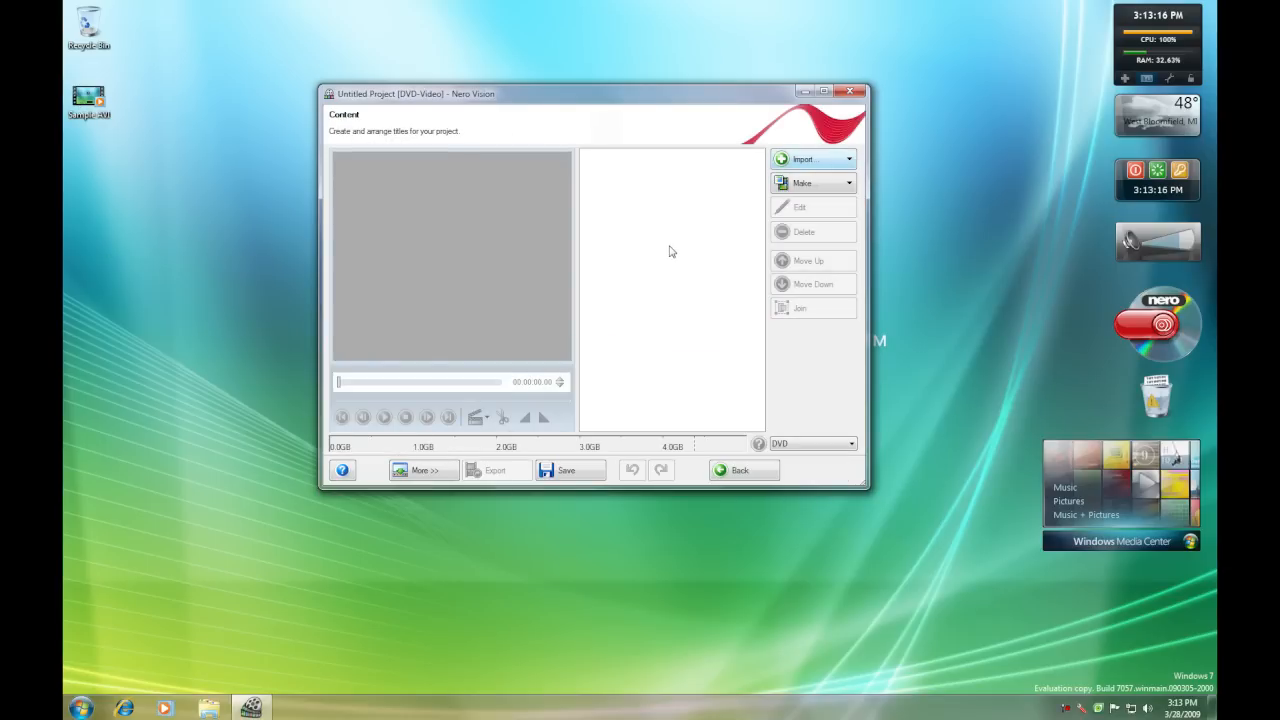
{"action": "mouse_move", "coordinate": [852, 160]}
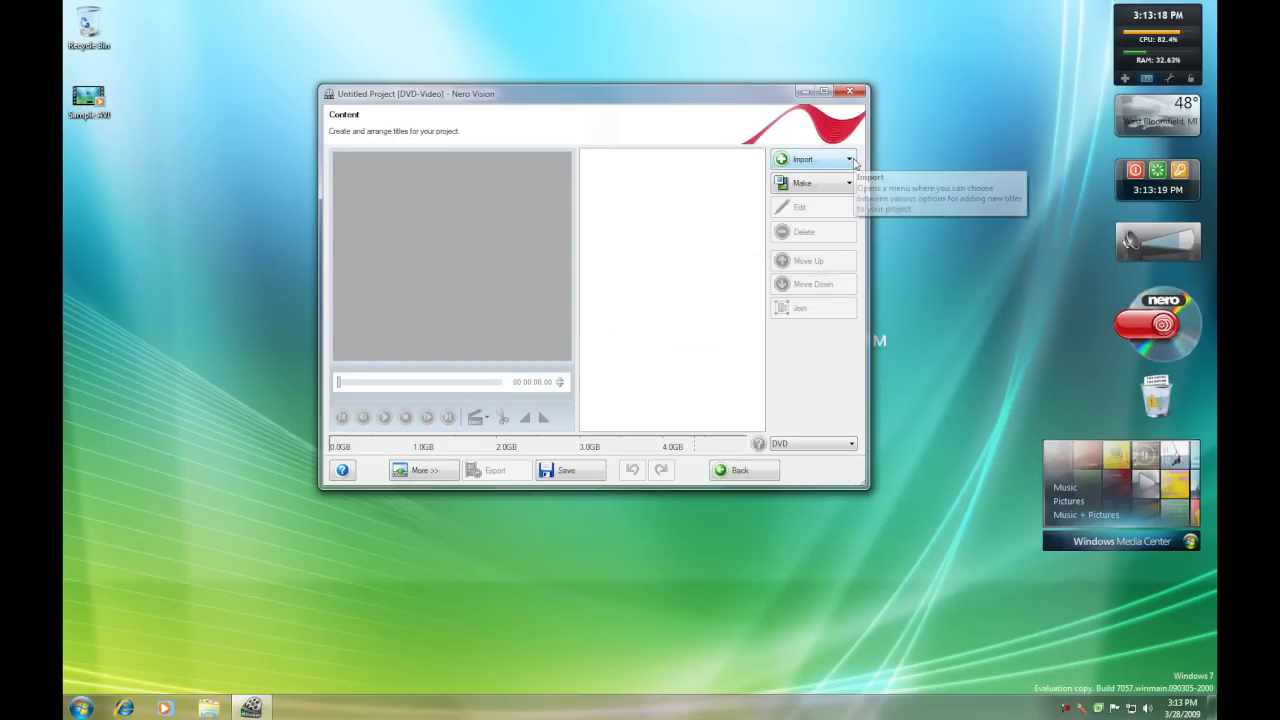
Import the Sample AVI file as a title, then open More >> Video Options.
{"action": "left_click", "coordinate": [820, 159]}
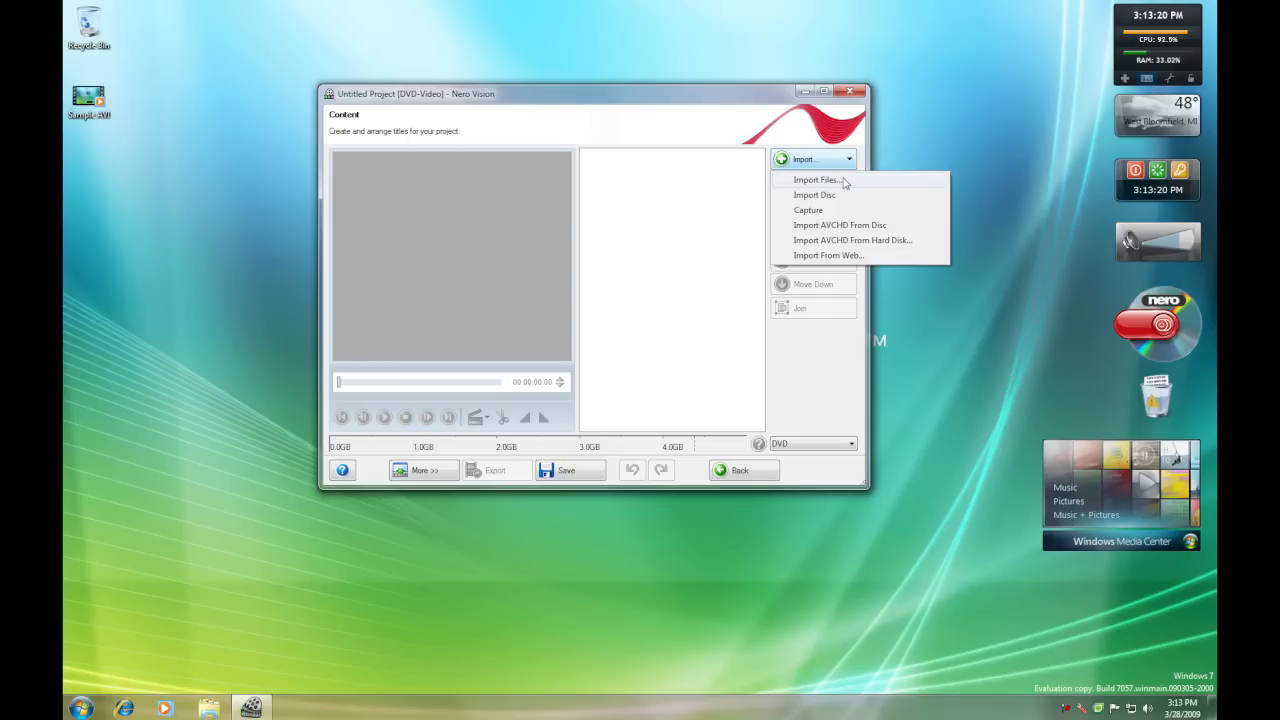
{"action": "left_click", "coordinate": [816, 180]}
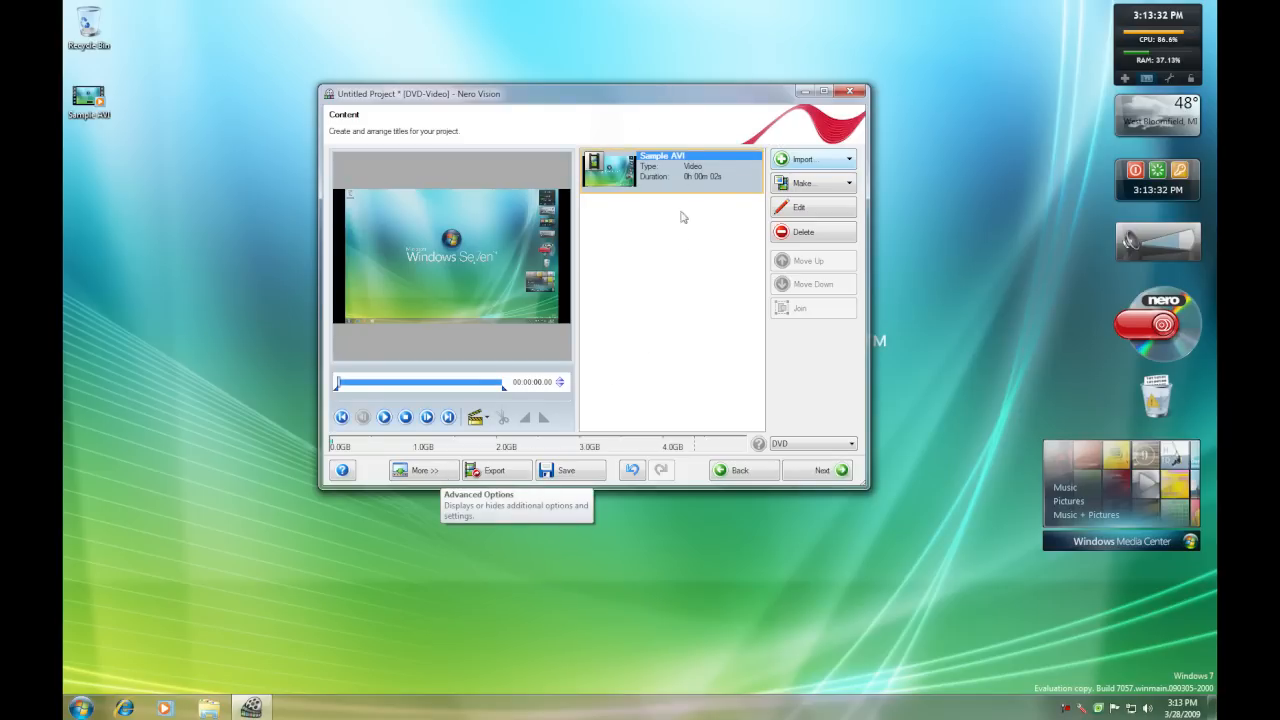
{"action": "left_click", "coordinate": [422, 470]}
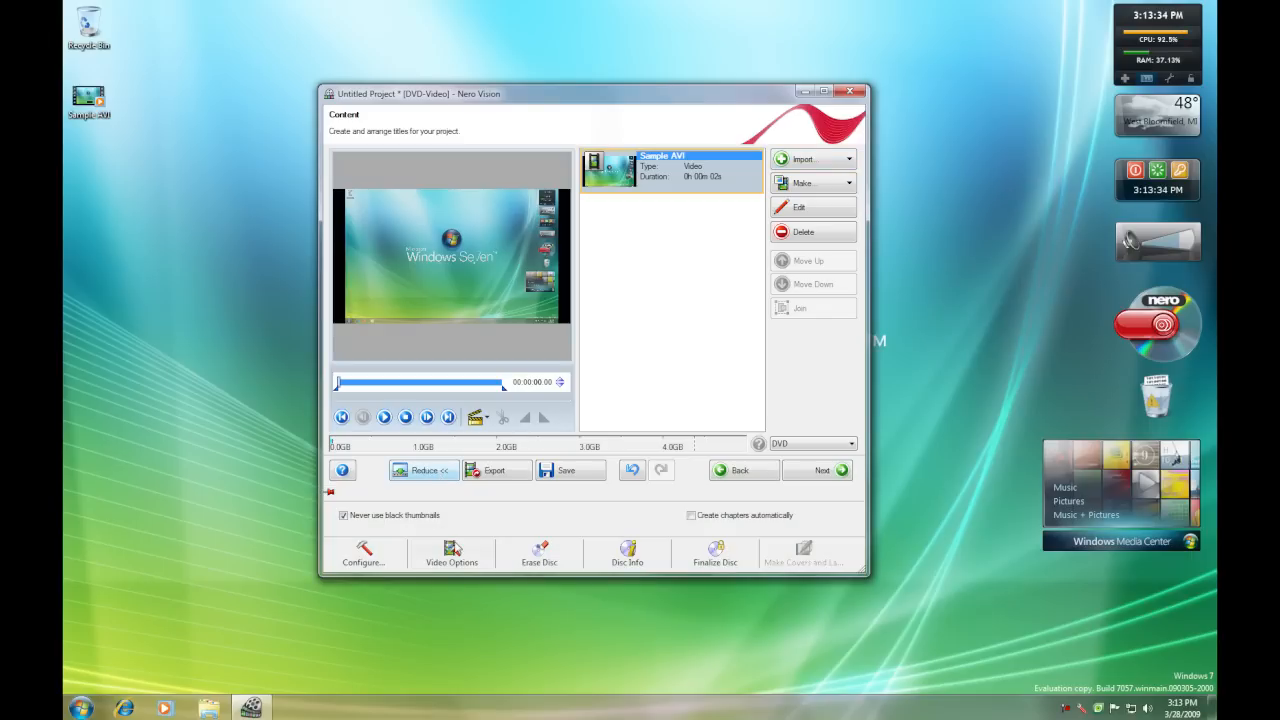
{"action": "mouse_move", "coordinate": [451, 550]}
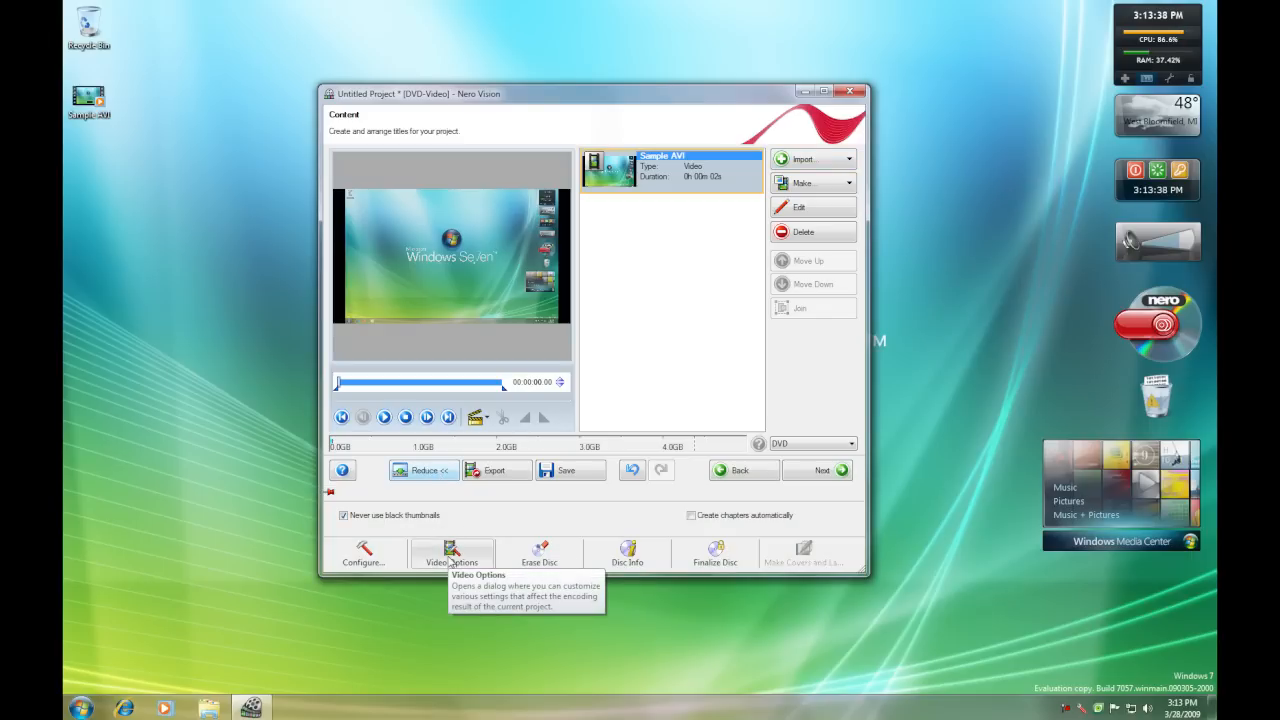
{"action": "left_click", "coordinate": [452, 551]}
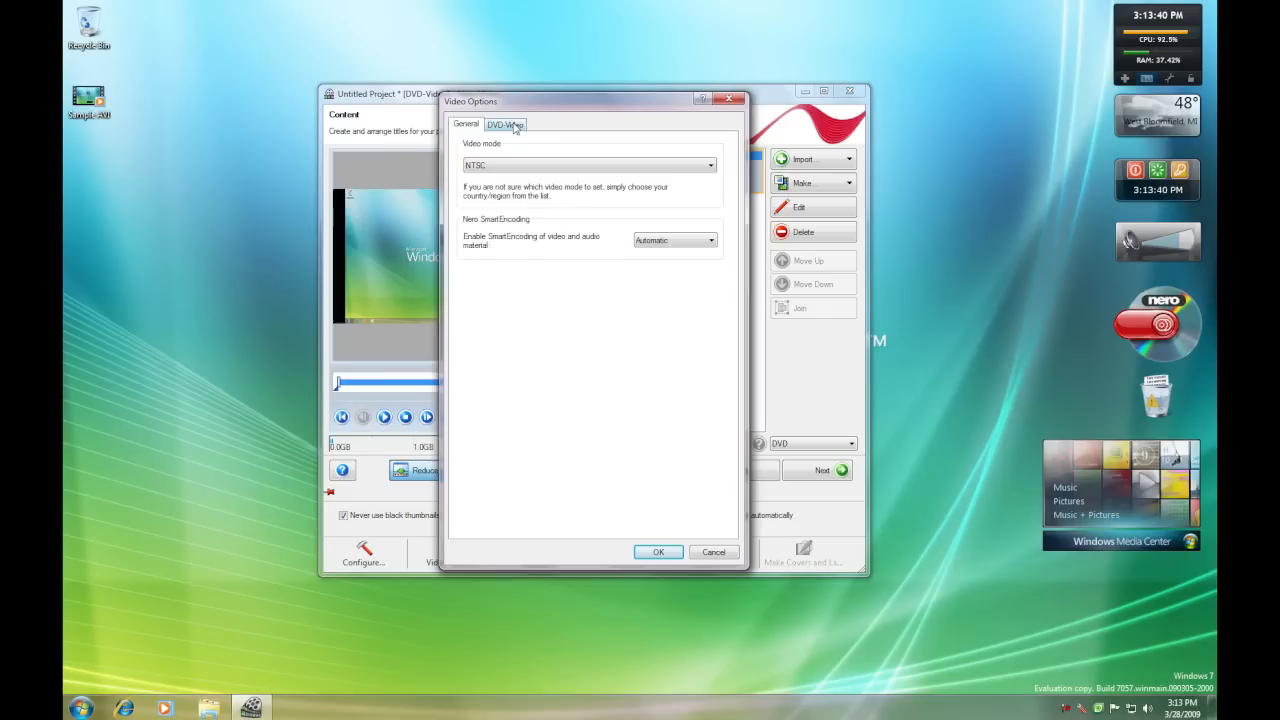
Confirm DVD-Video options: progressive, automatic fit-to-disc quality, 2-pass VBR, Dolby Digital 5.1.
{"action": "left_click", "coordinate": [504, 123]}
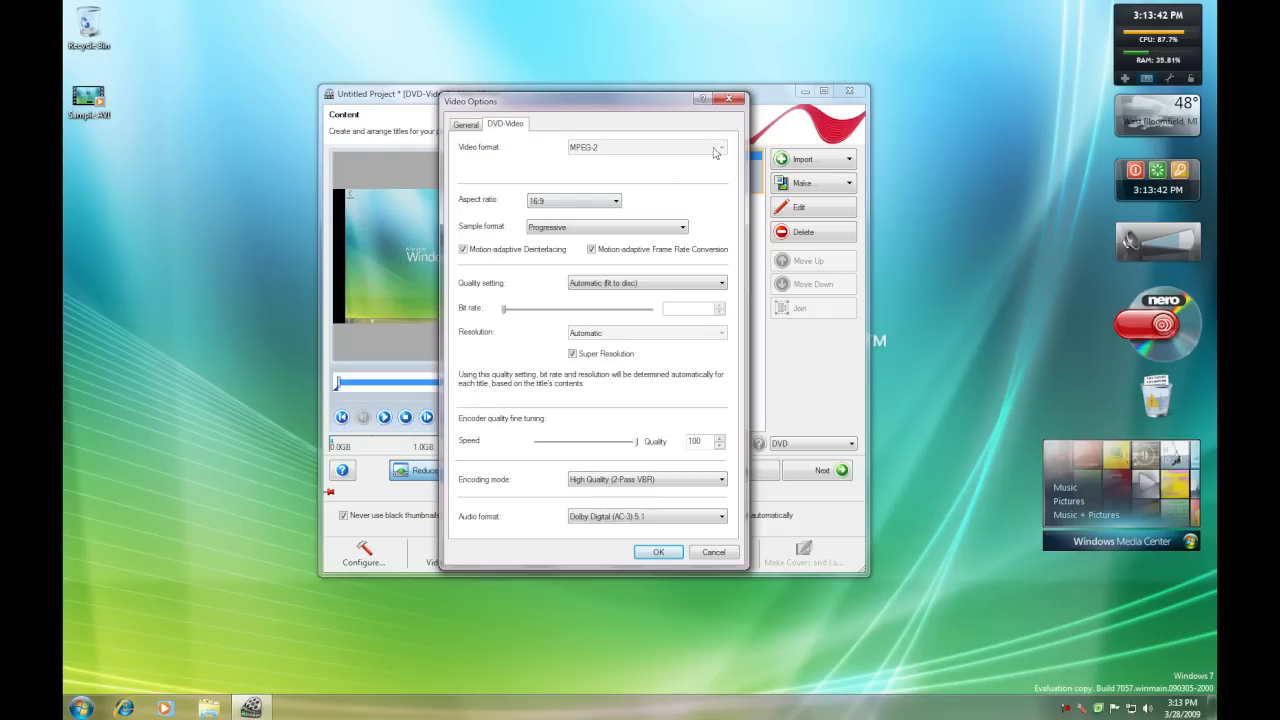
{"action": "mouse_move", "coordinate": [573, 210]}
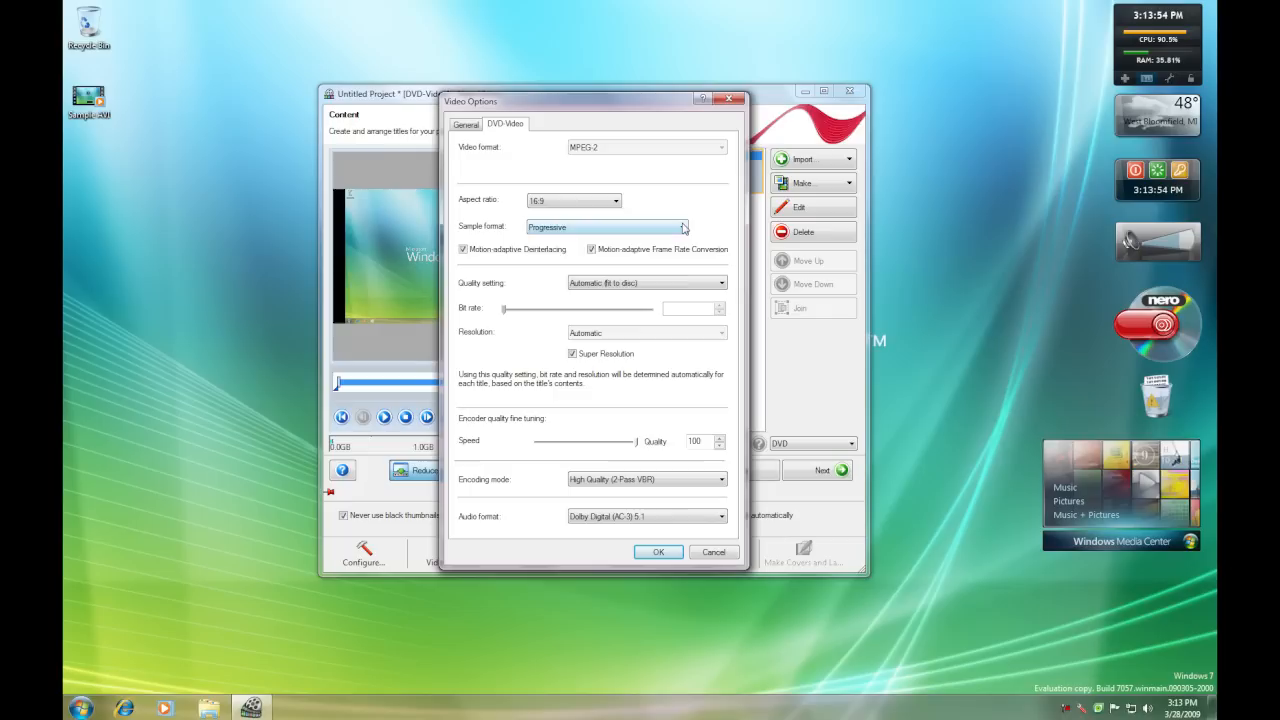
{"action": "left_click", "coordinate": [683, 227]}
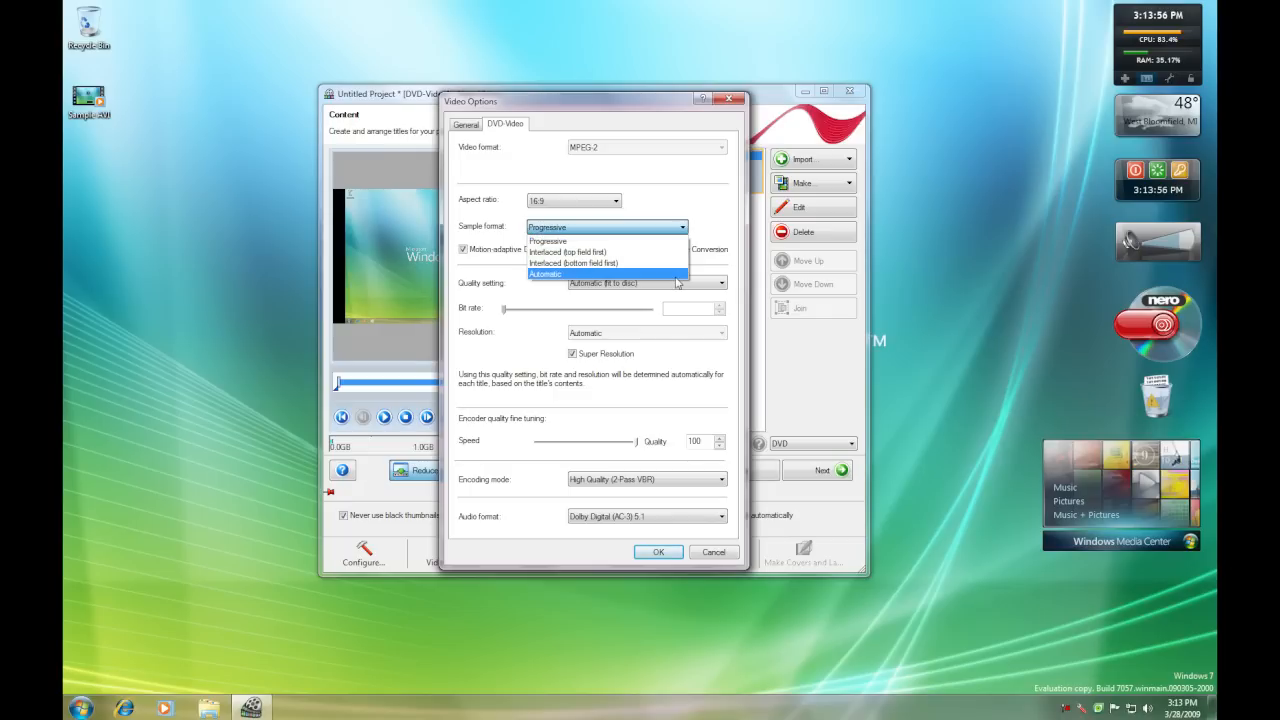
{"action": "left_click", "coordinate": [548, 240]}
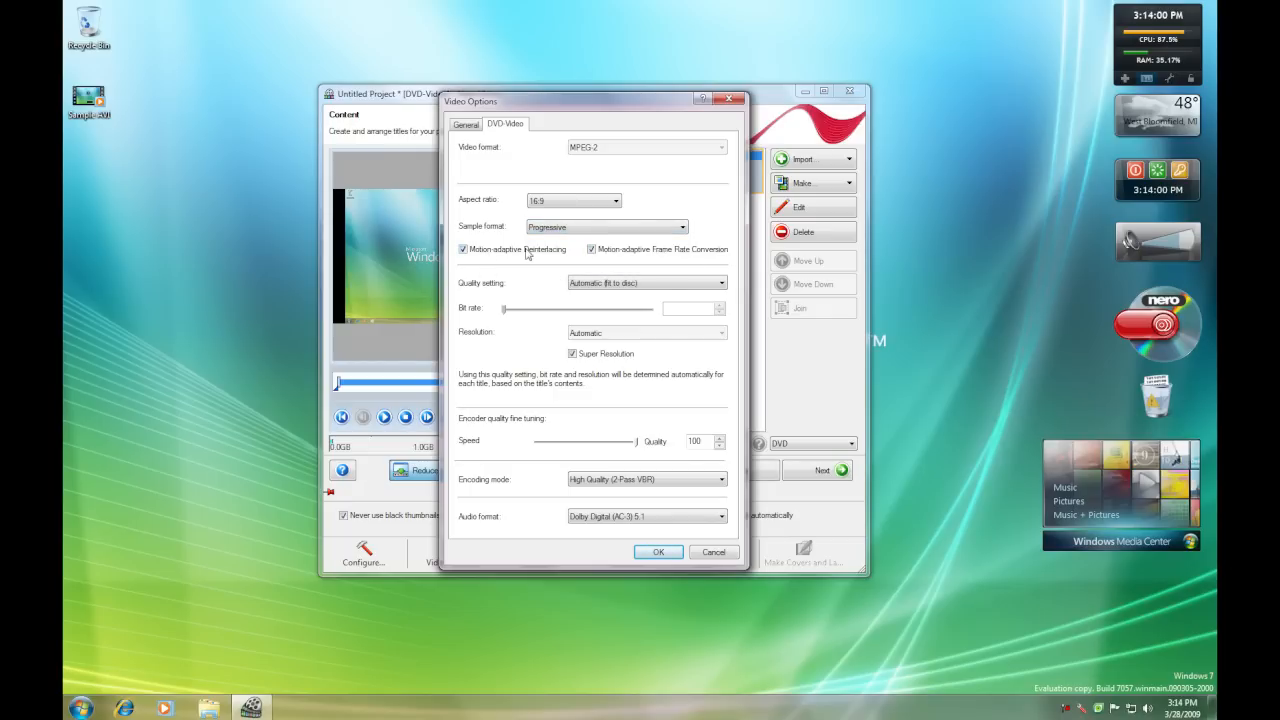
{"action": "mouse_move", "coordinate": [658, 257]}
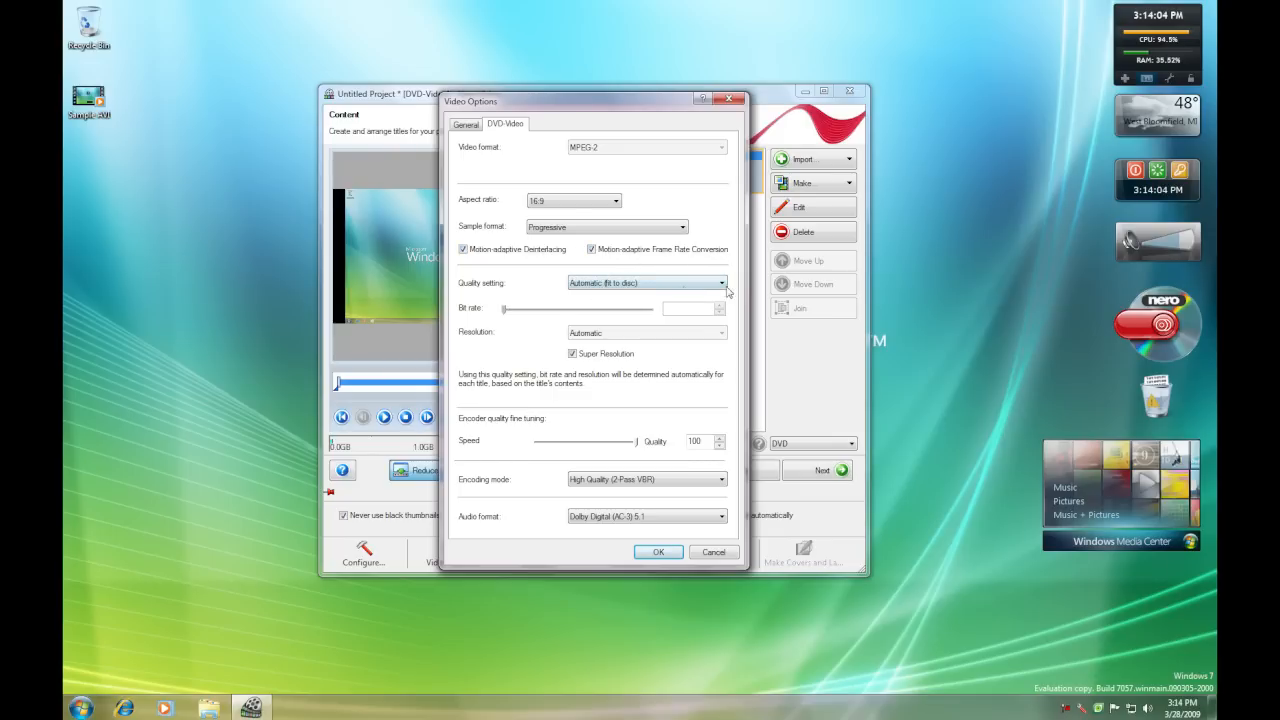
{"action": "mouse_move", "coordinate": [500, 291]}
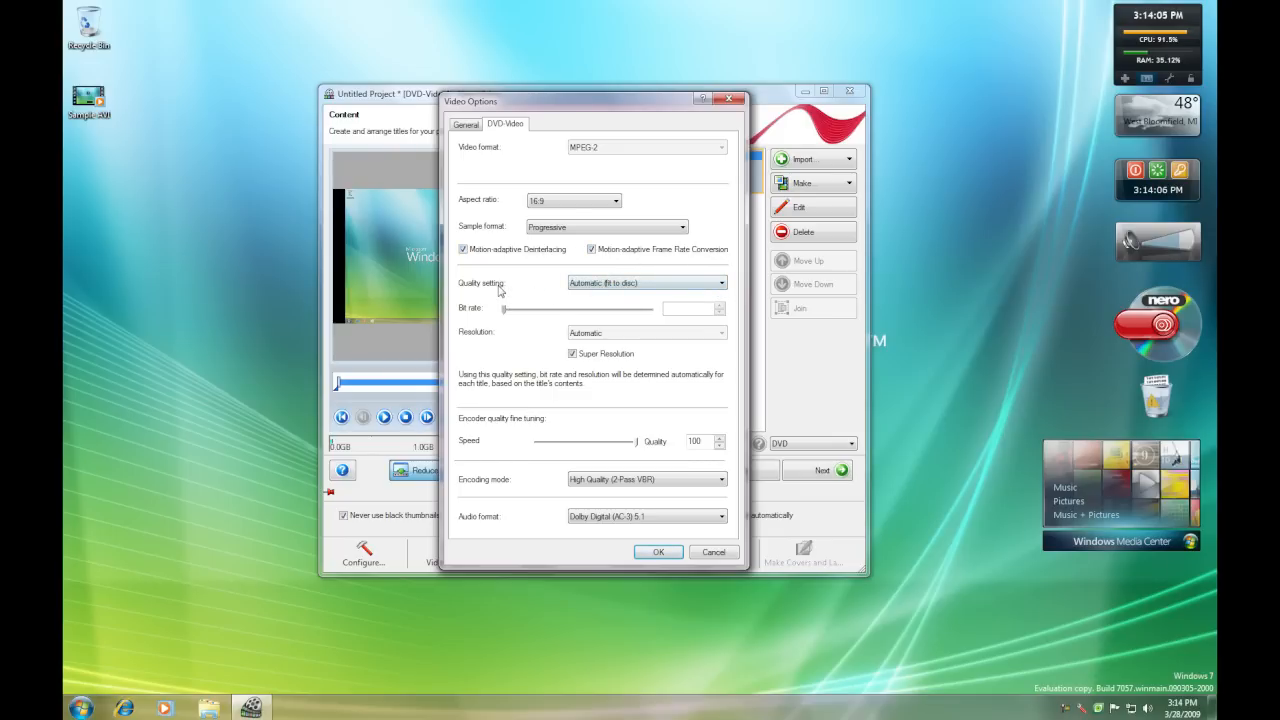
{"action": "mouse_move", "coordinate": [715, 288]}
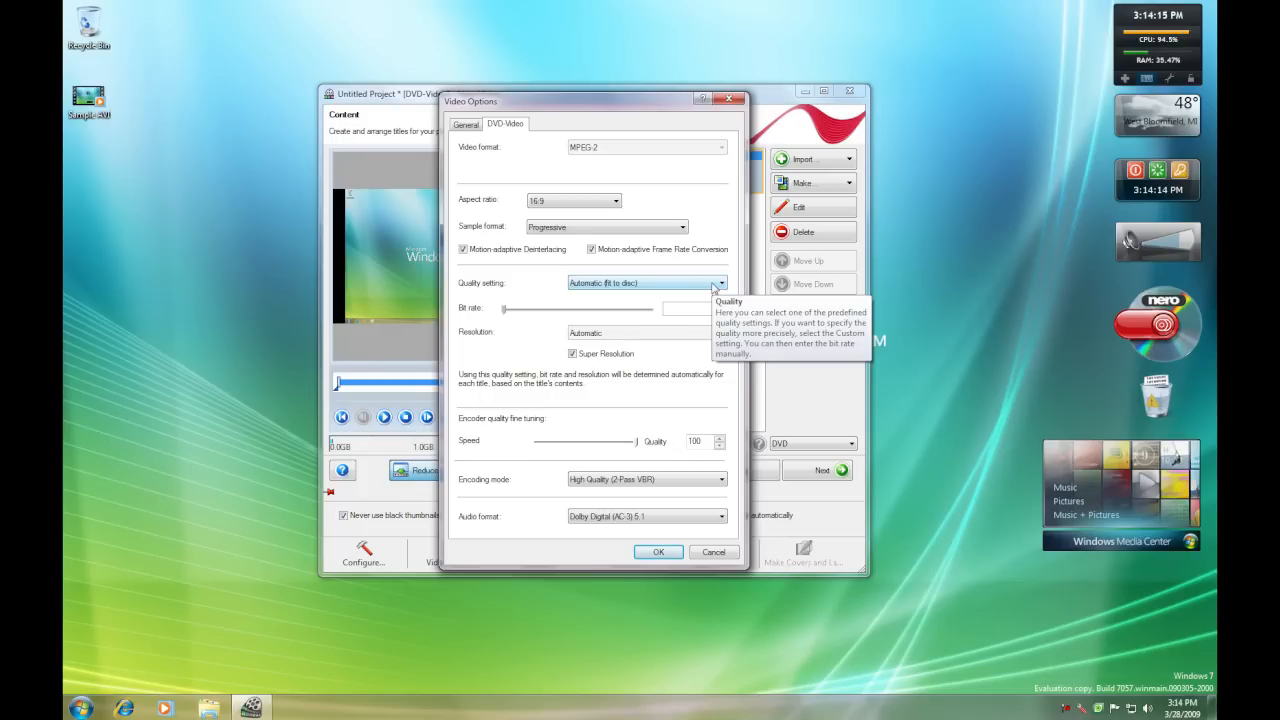
{"action": "left_click", "coordinate": [720, 283]}
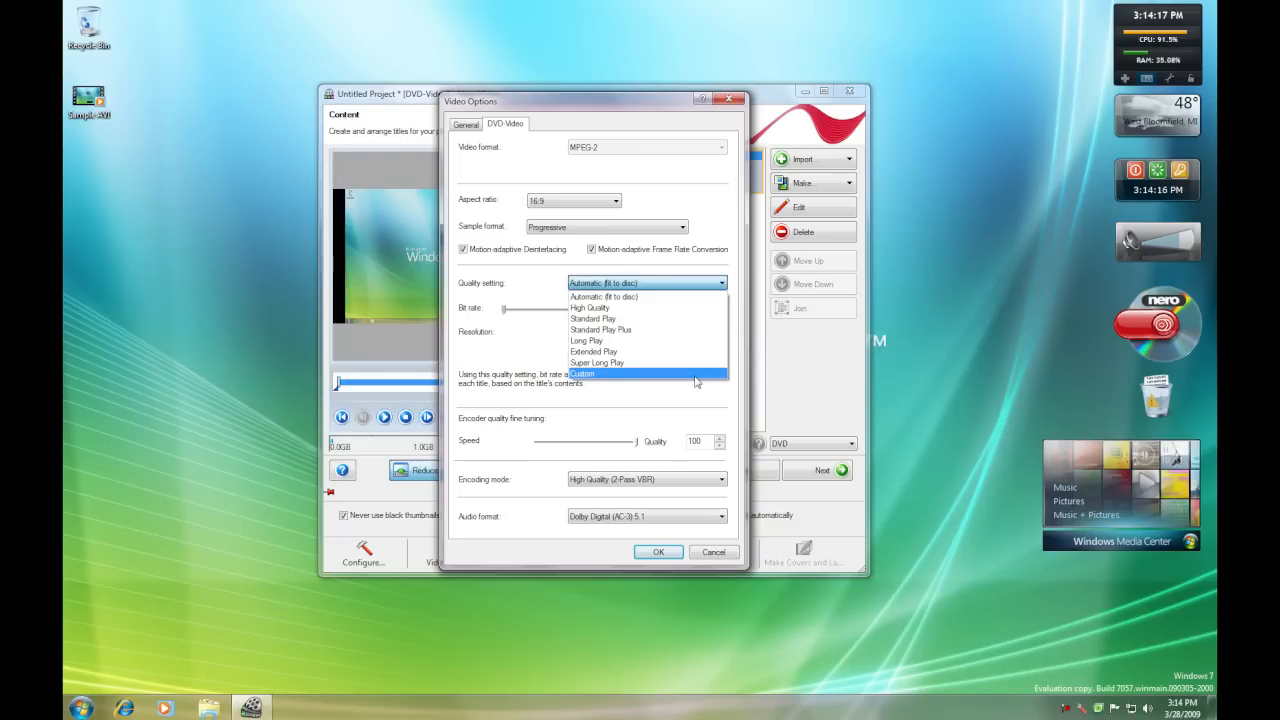
{"action": "left_click", "coordinate": [604, 296]}
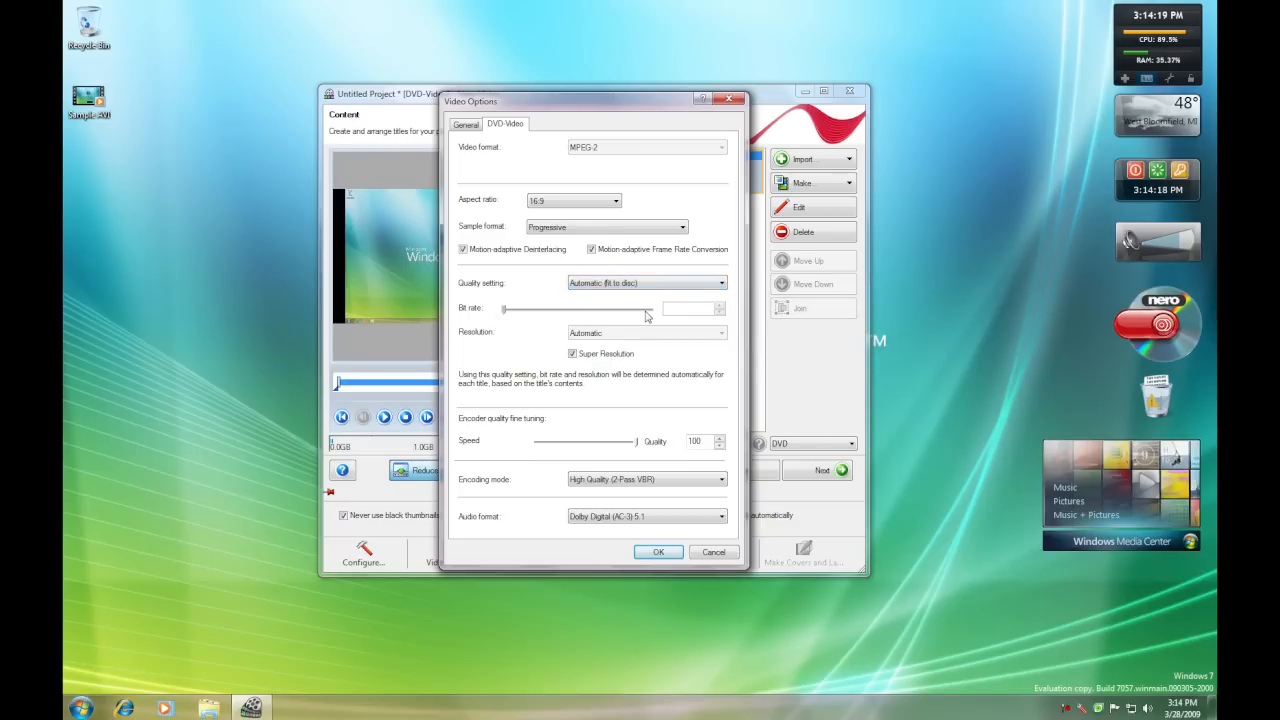
{"action": "mouse_move", "coordinate": [638, 315]}
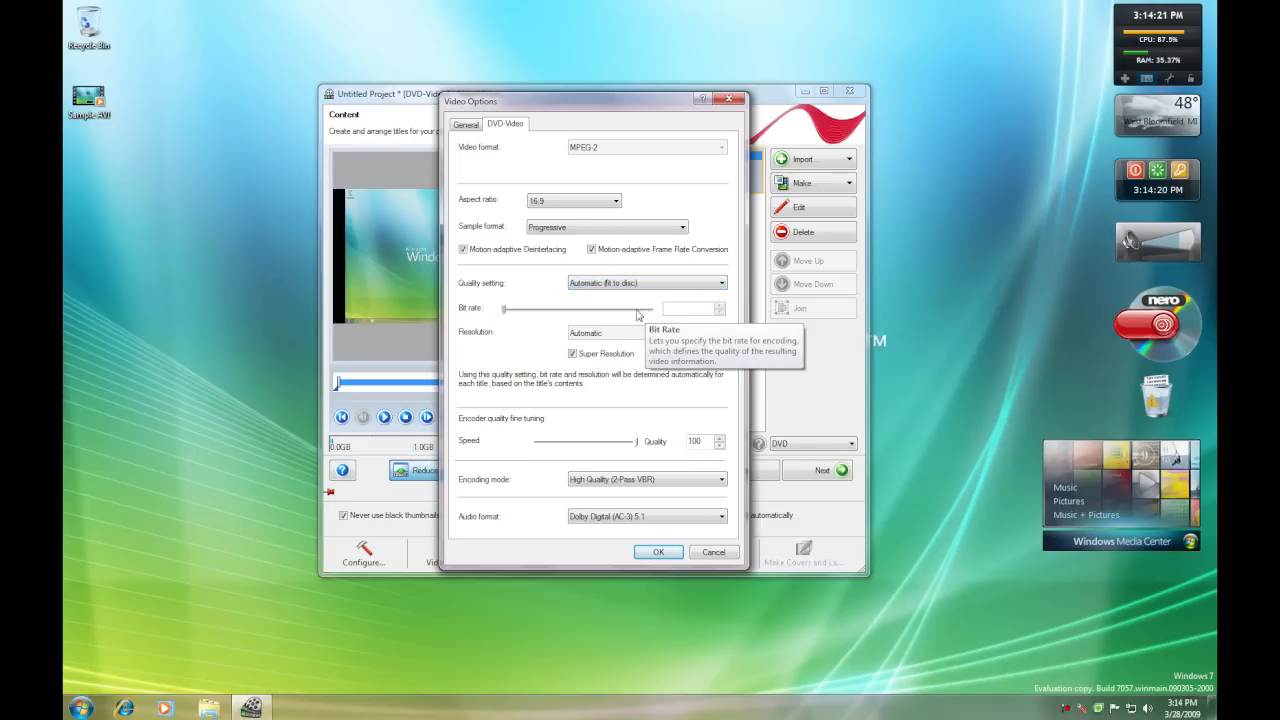
{"action": "mouse_move", "coordinate": [531, 361]}
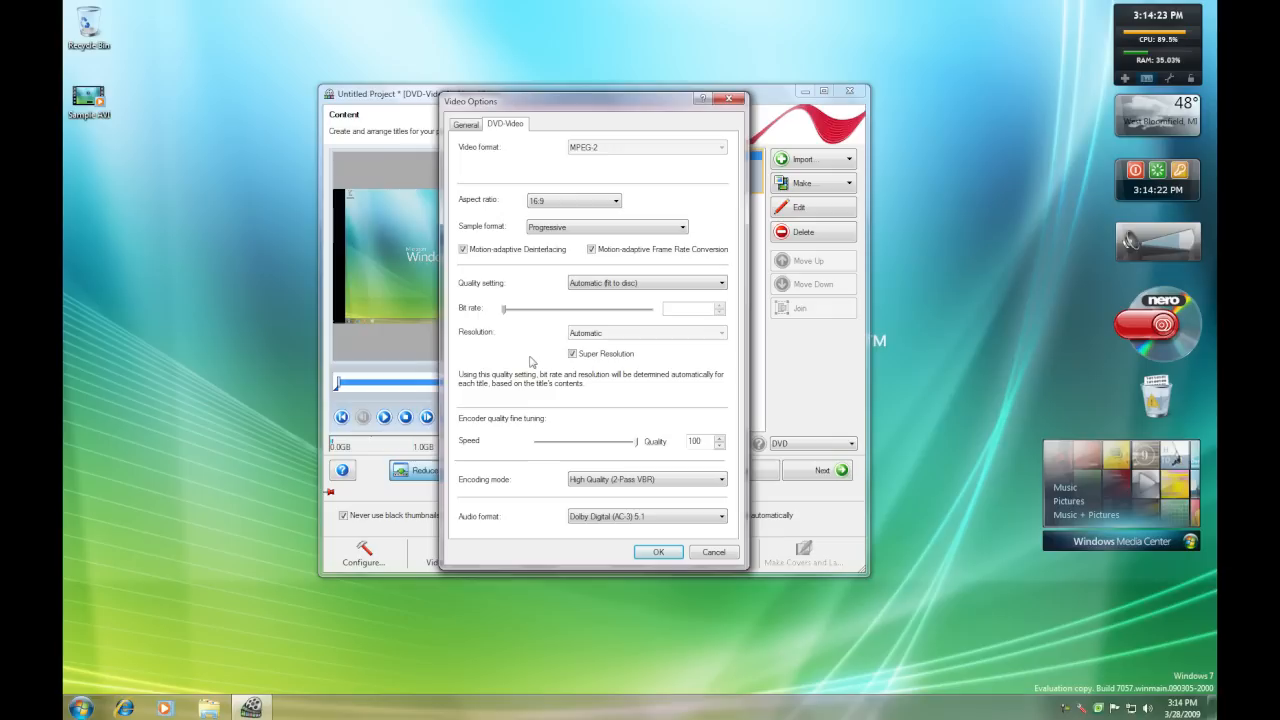
{"action": "mouse_move", "coordinate": [718, 359]}
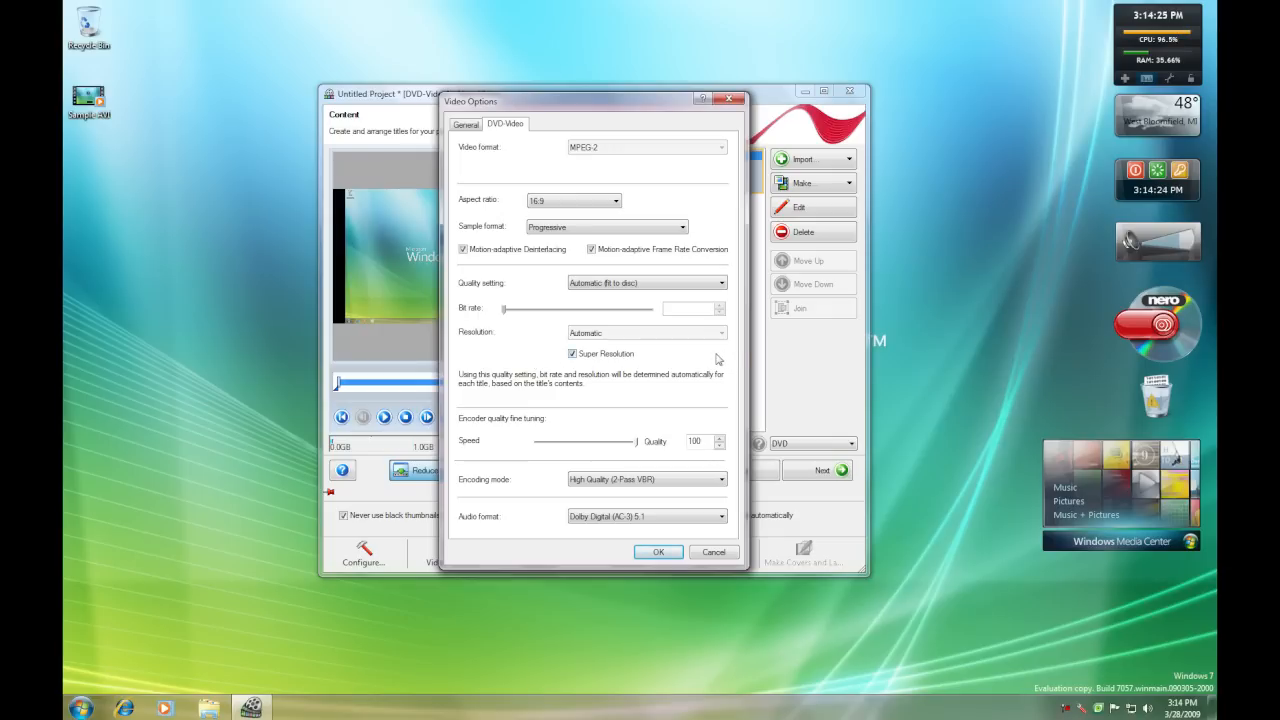
{"action": "mouse_move", "coordinate": [573, 353]}
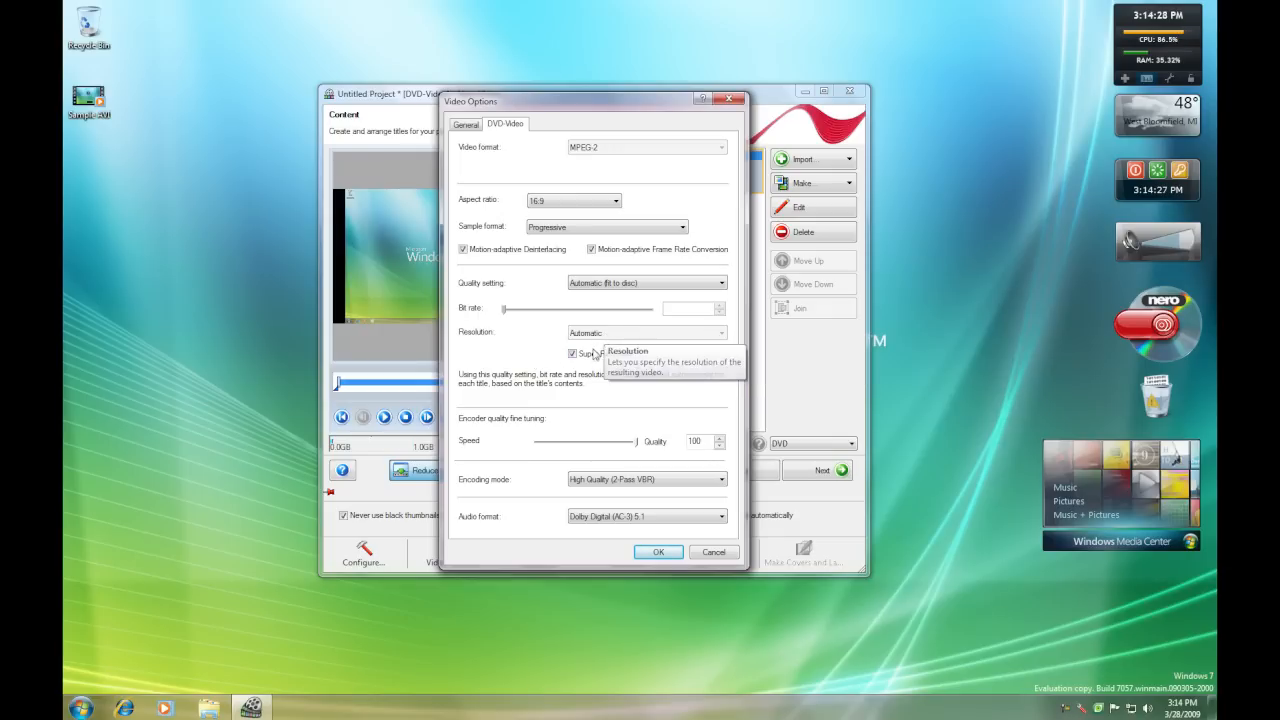
{"action": "mouse_move", "coordinate": [515, 467]}
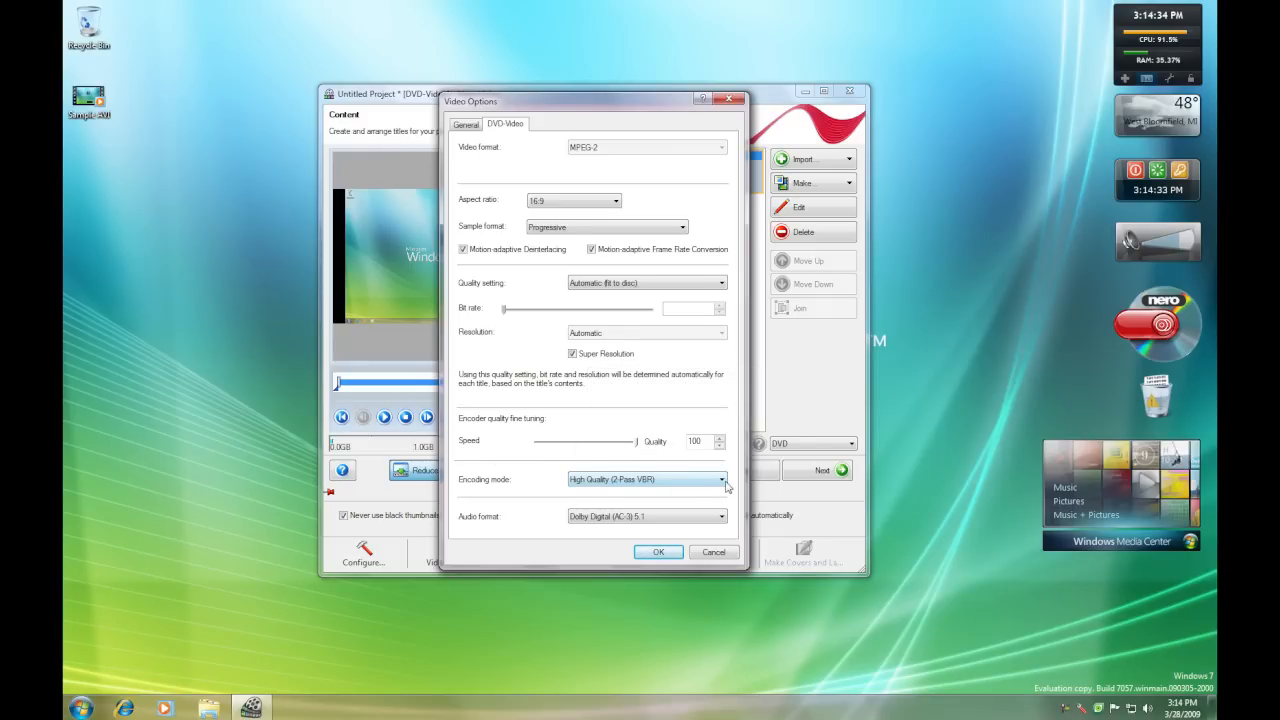
{"action": "left_click", "coordinate": [721, 479]}
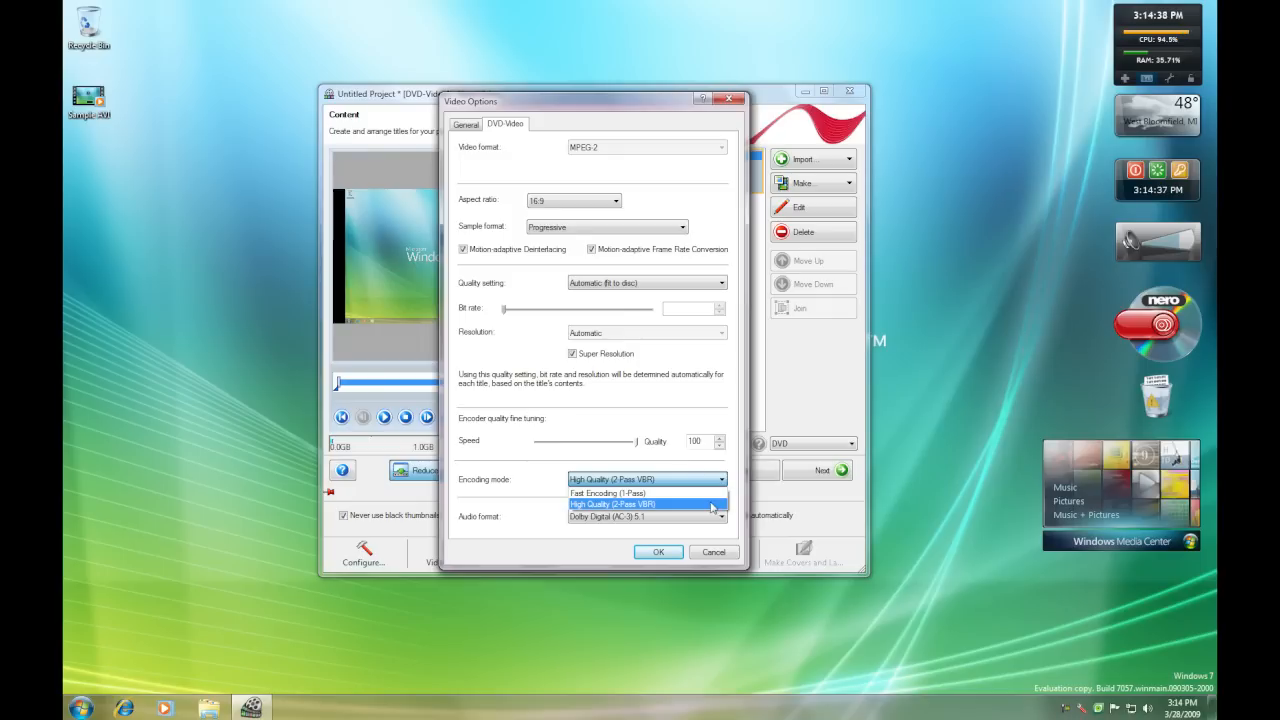
{"action": "left_click", "coordinate": [612, 504]}
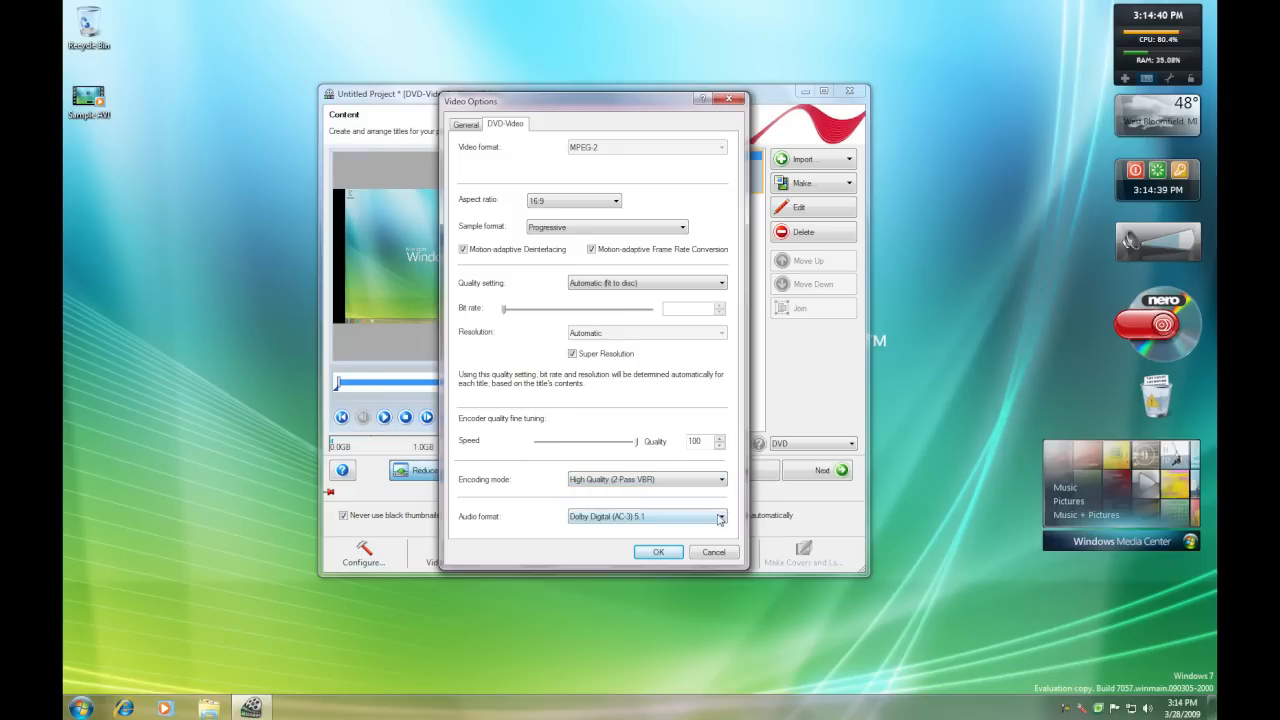
{"action": "left_click", "coordinate": [720, 516]}
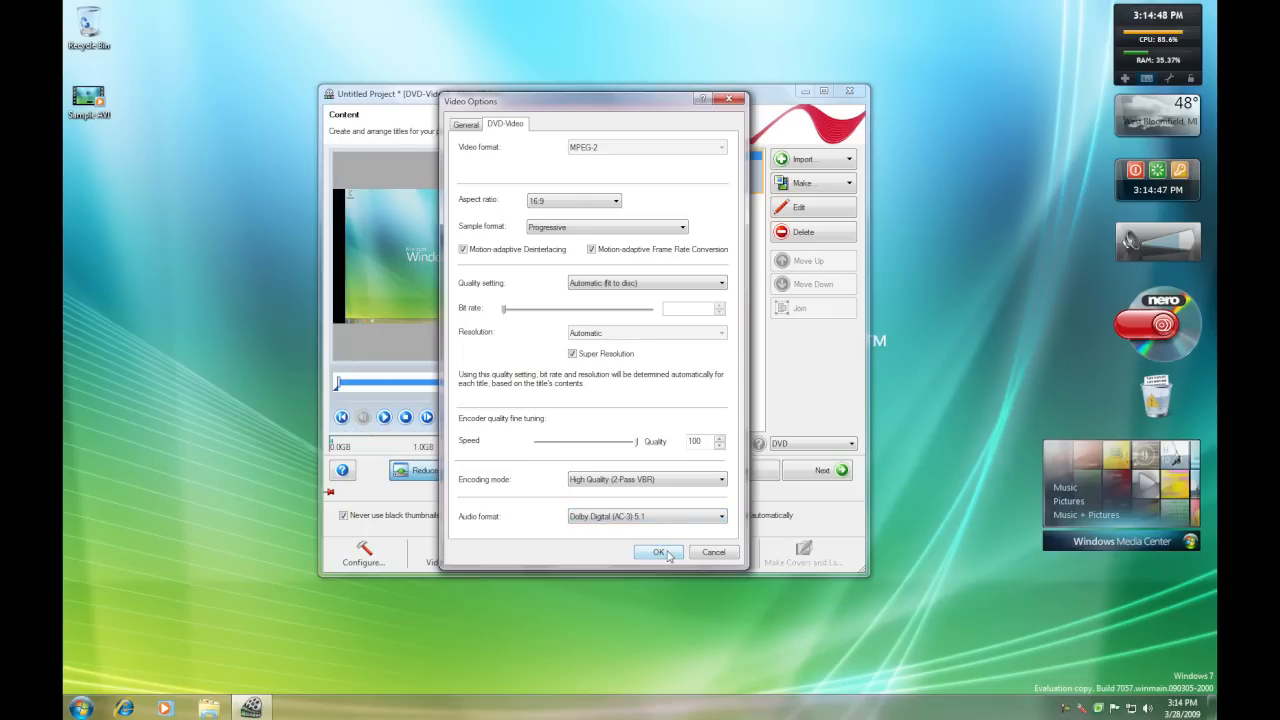
{"action": "left_click", "coordinate": [659, 553]}
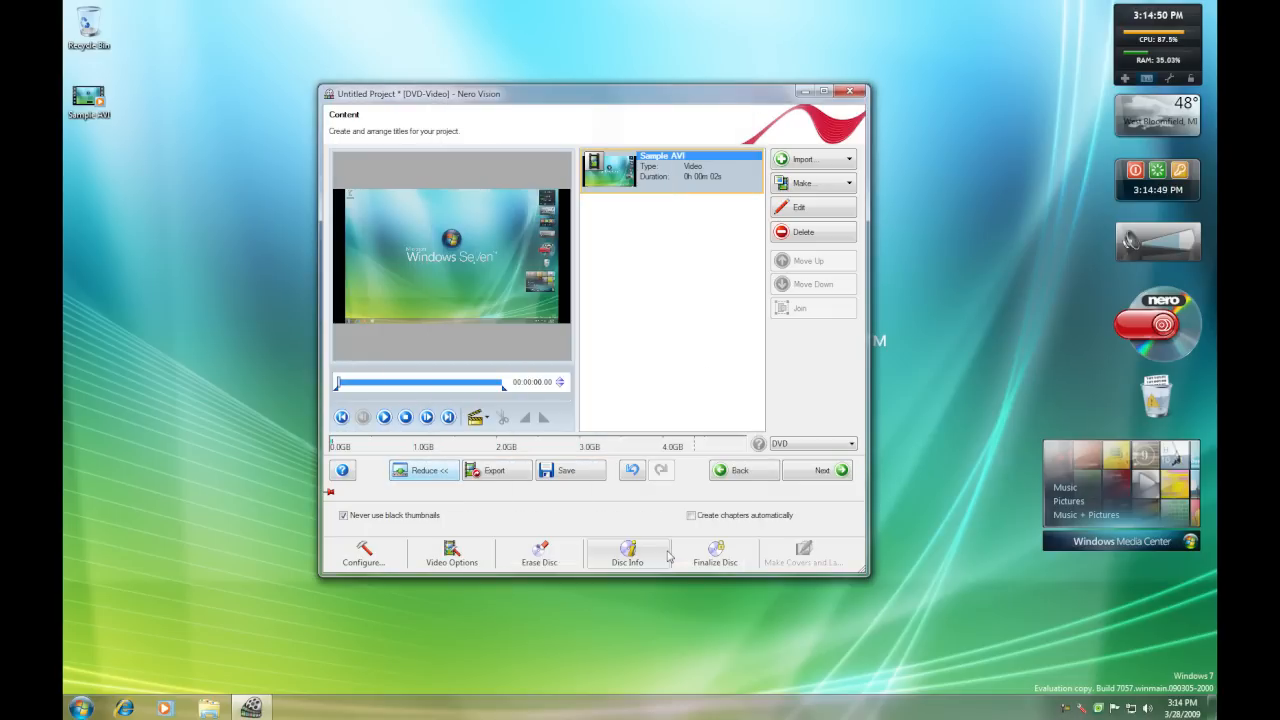
{"action": "mouse_move", "coordinate": [740, 385]}
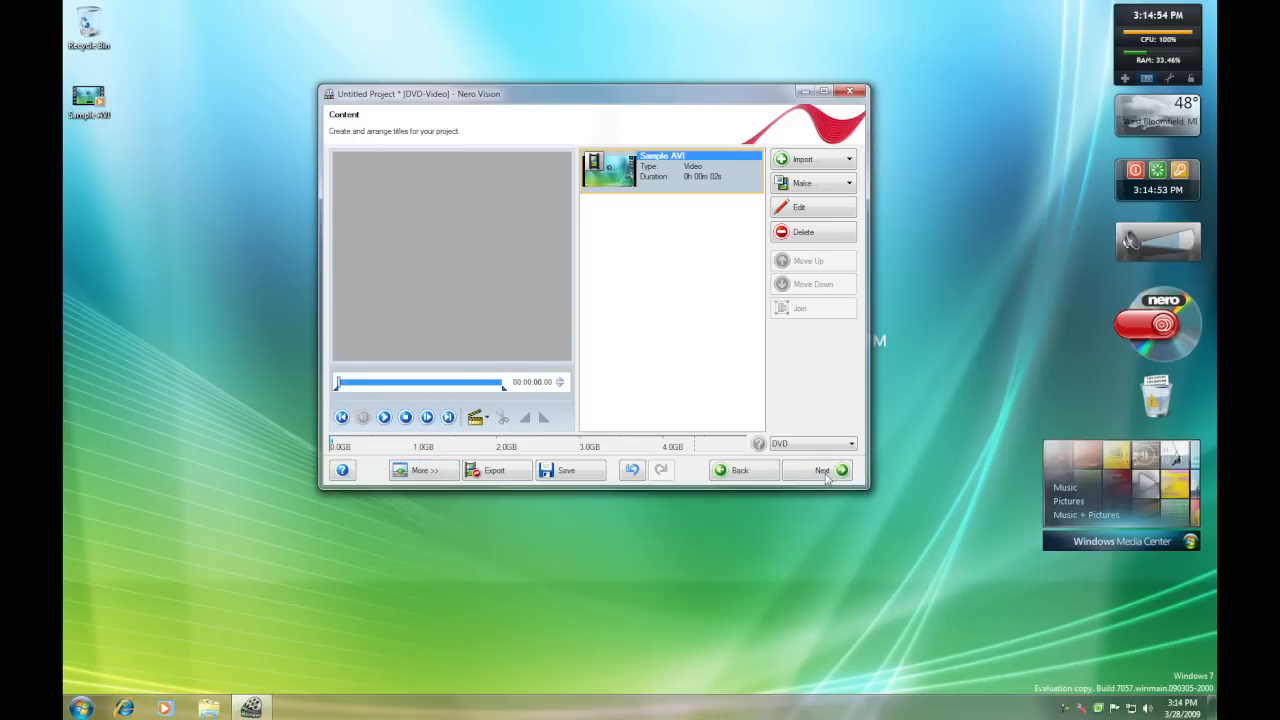
Advance from the Content screen to the Edit Menu stage.
{"action": "left_click", "coordinate": [822, 470]}
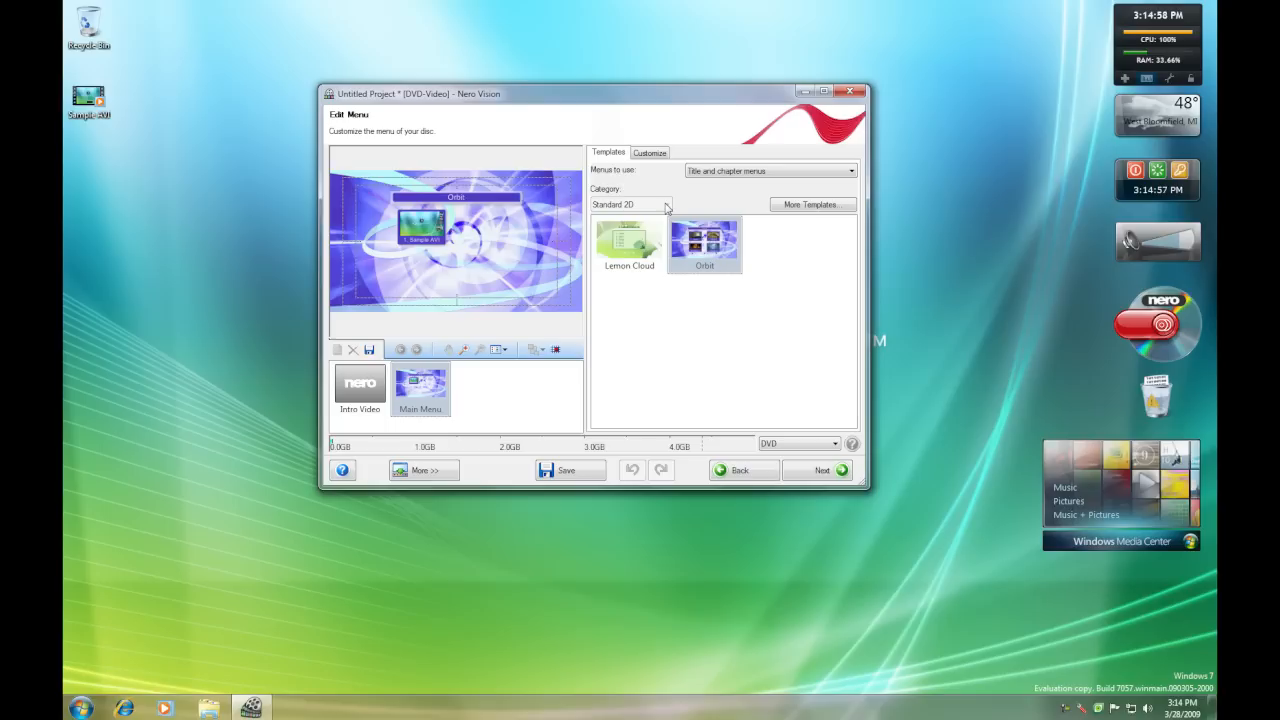
Choose 'Do not create a menu', pass through preview and burn settings, and start burning.
{"action": "left_click", "coordinate": [850, 170]}
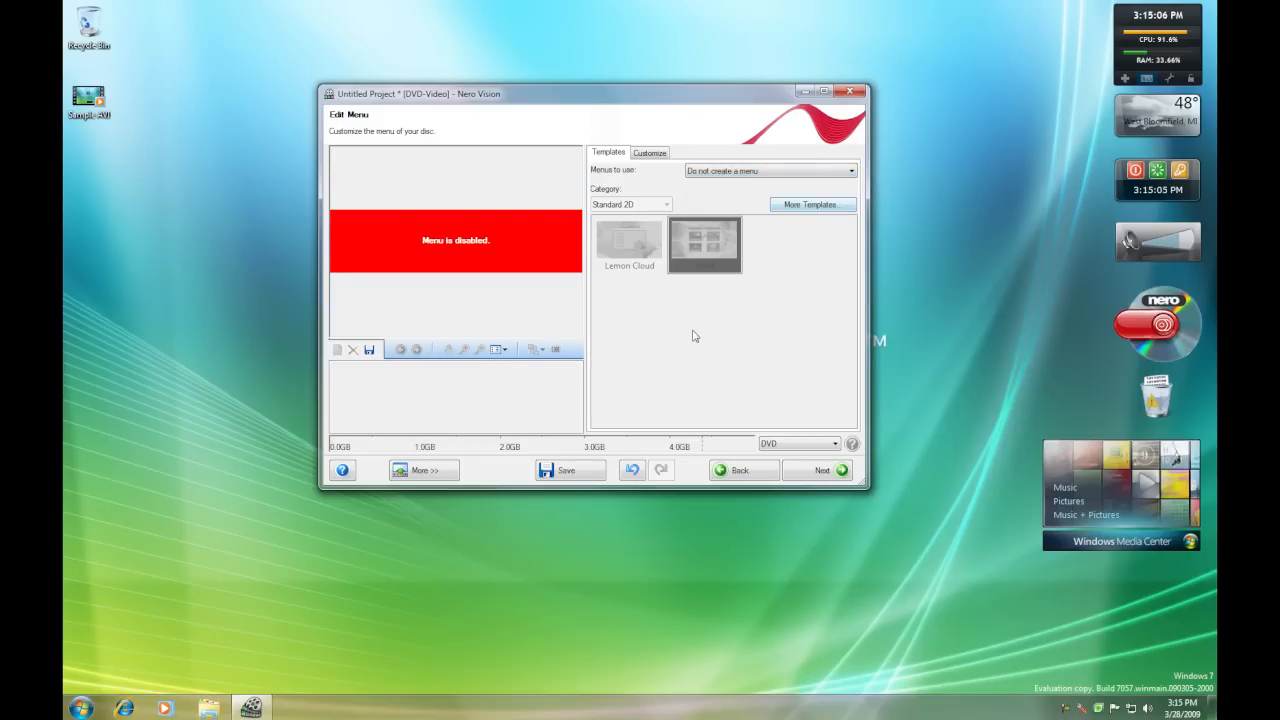
{"action": "mouse_move", "coordinate": [822, 470]}
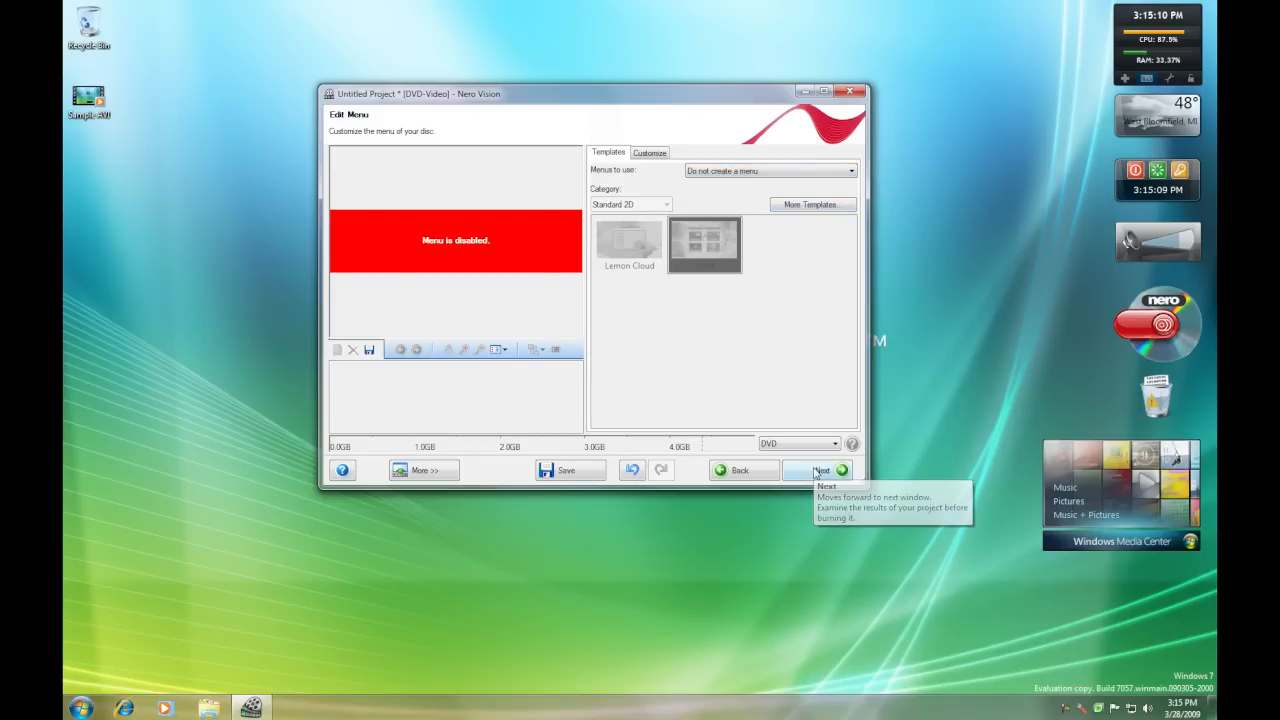
{"action": "left_click", "coordinate": [821, 470]}
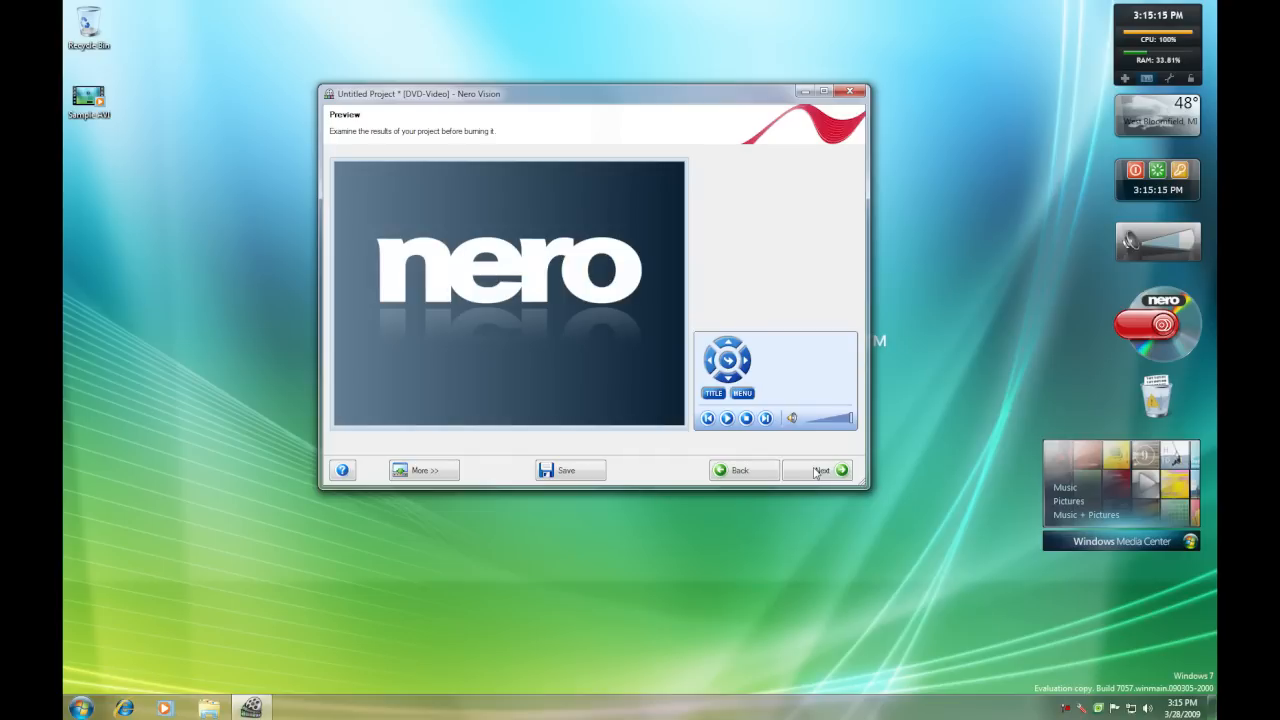
{"action": "left_click", "coordinate": [820, 470]}
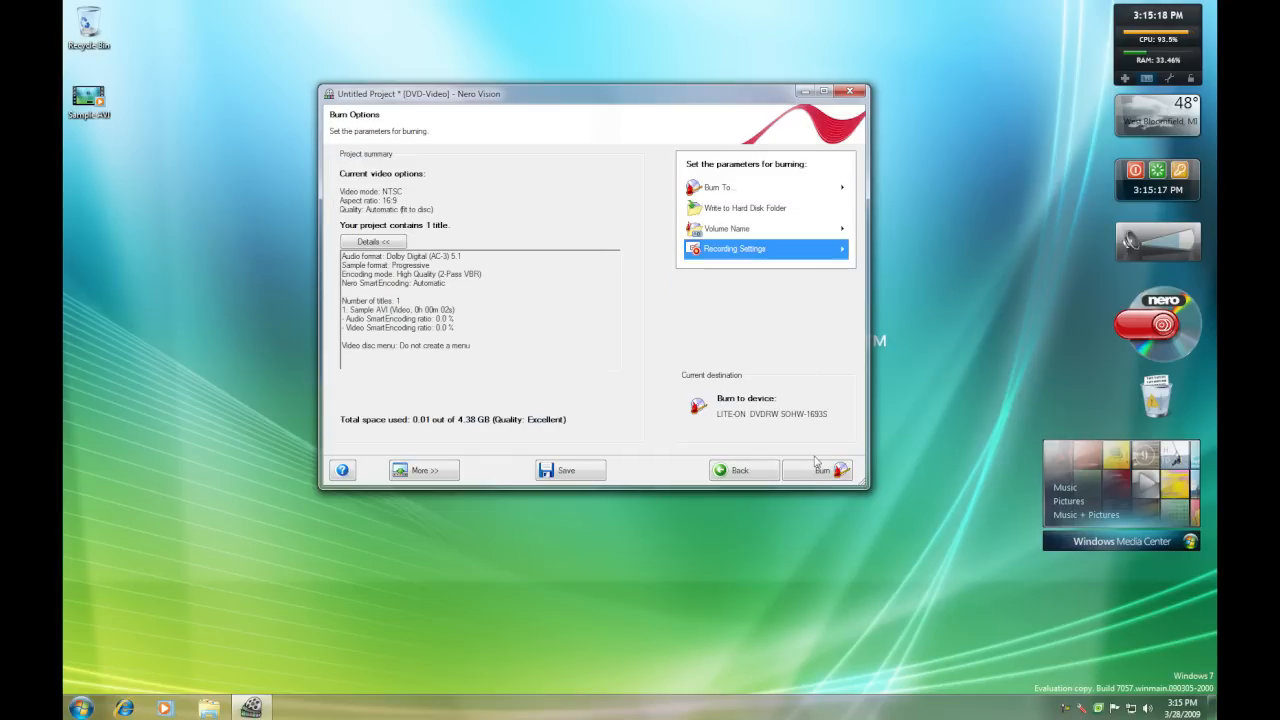
{"action": "left_click", "coordinate": [822, 470]}
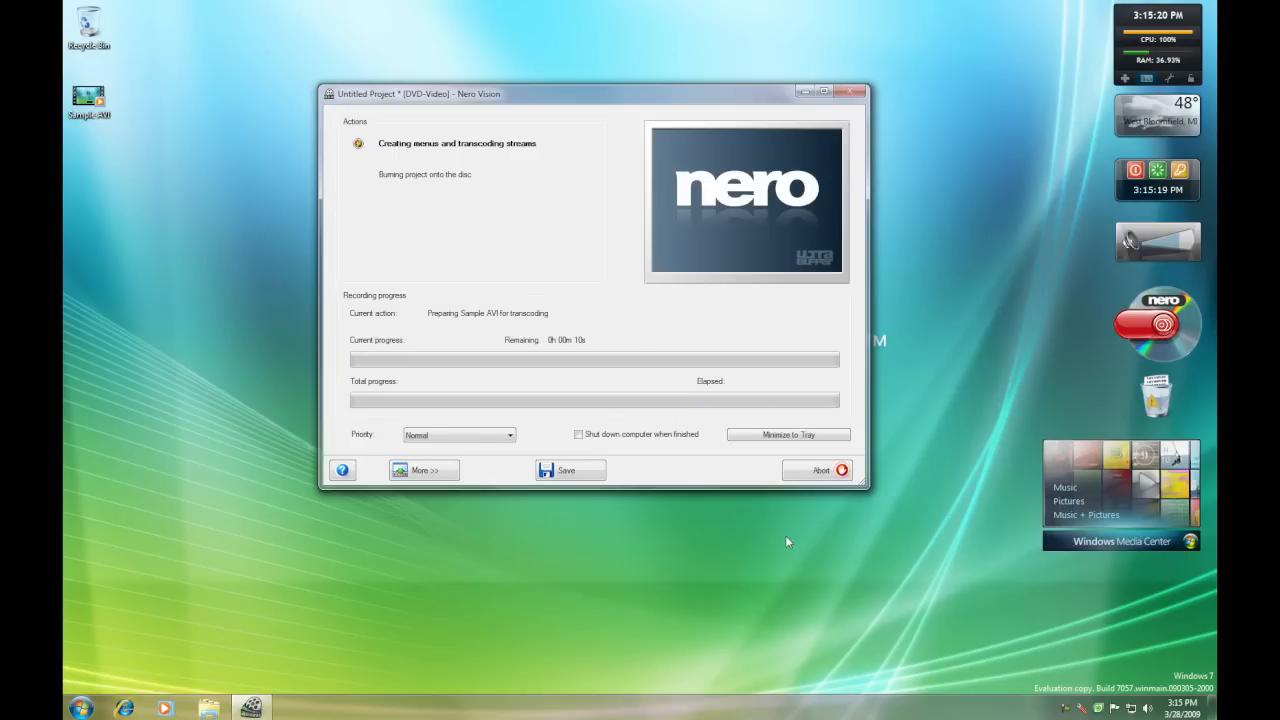